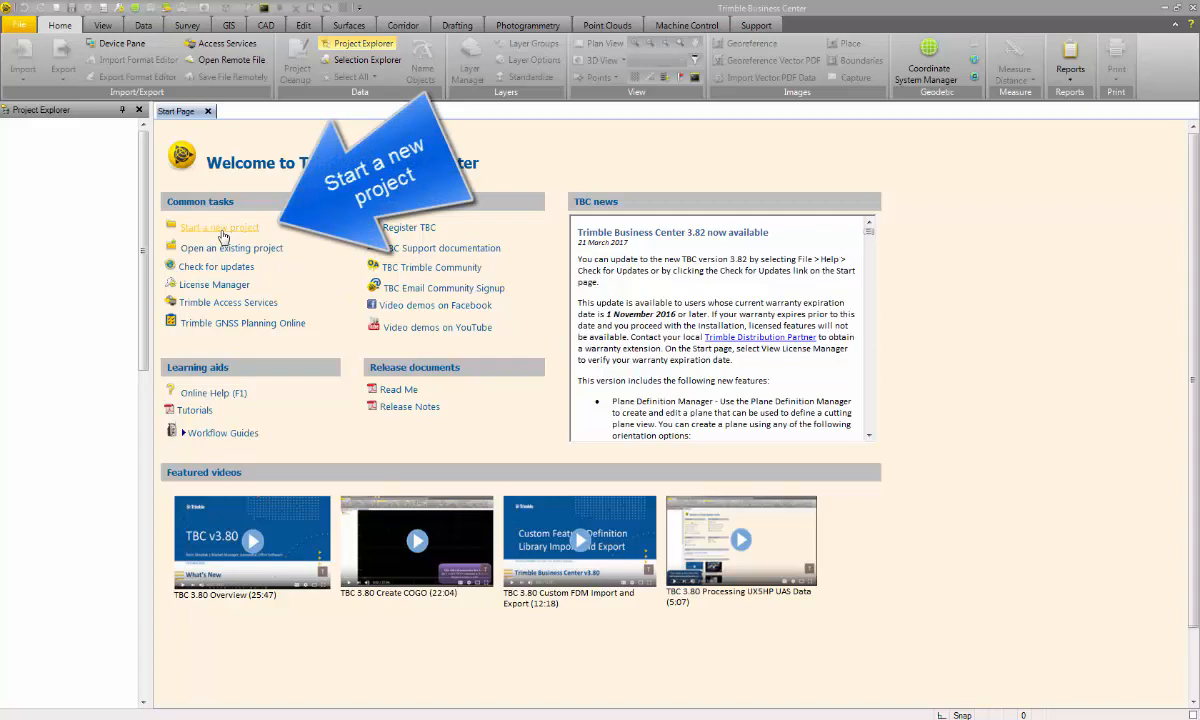
Create a new project from the <Blank Template> on the Start Page.
click(219, 227)
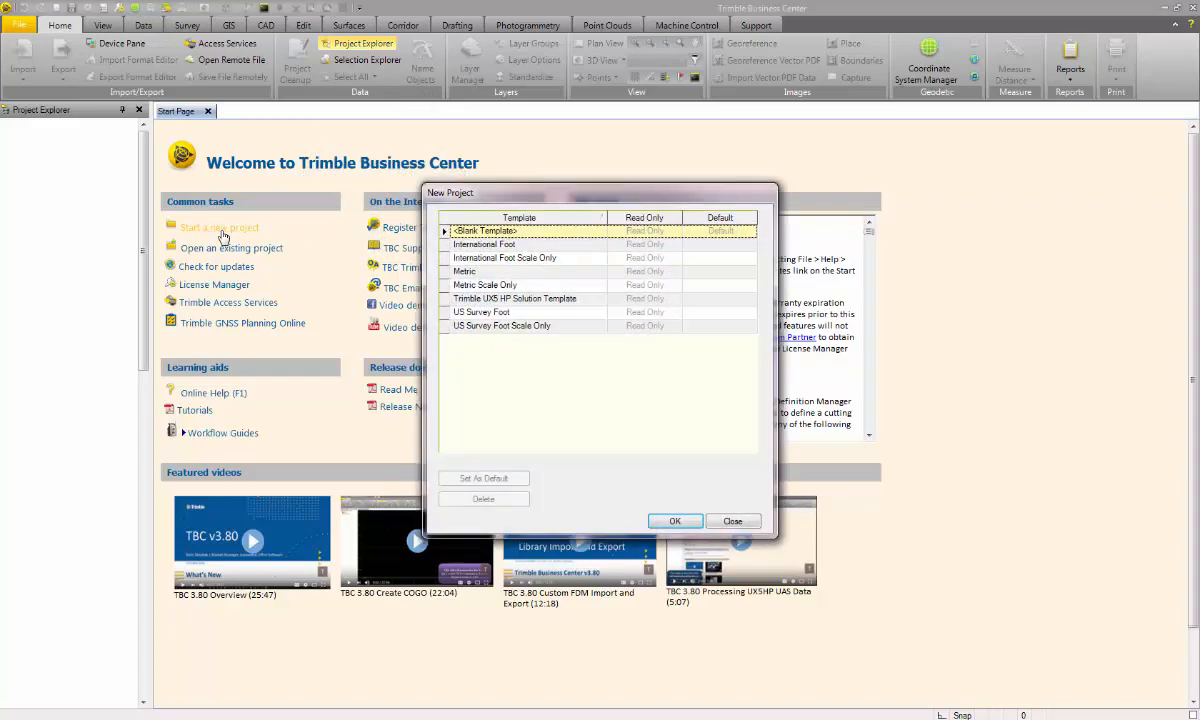
click(732, 521)
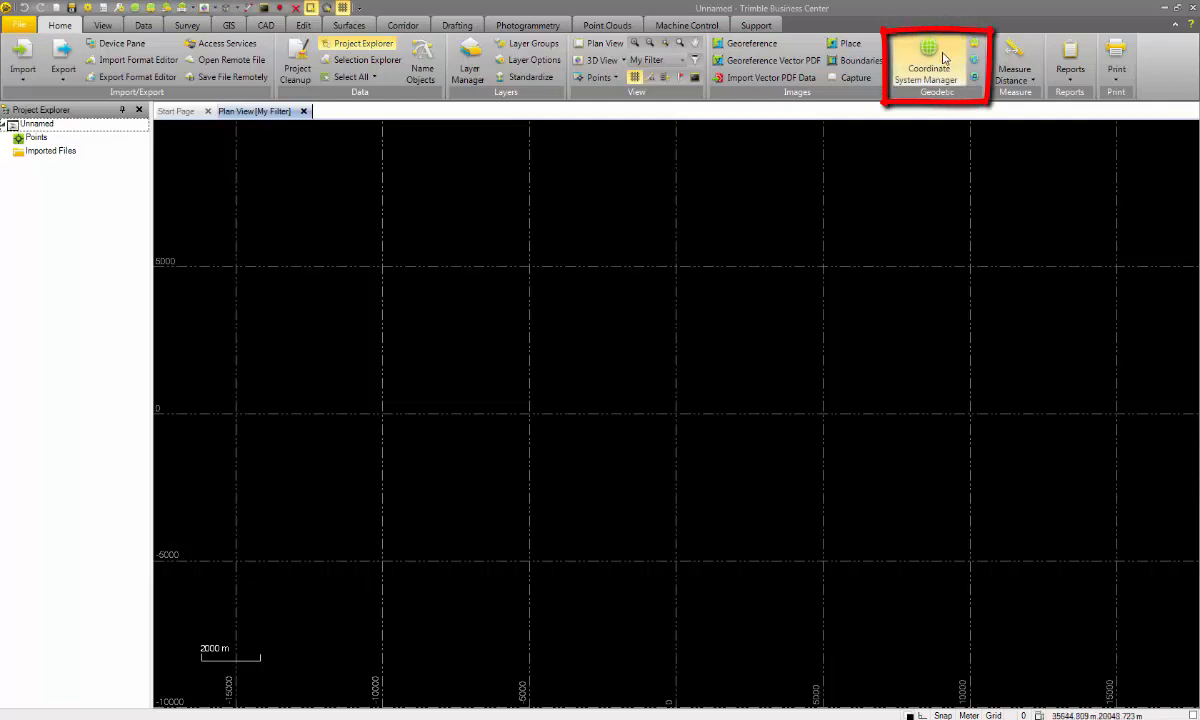
mouse_move(928, 60)
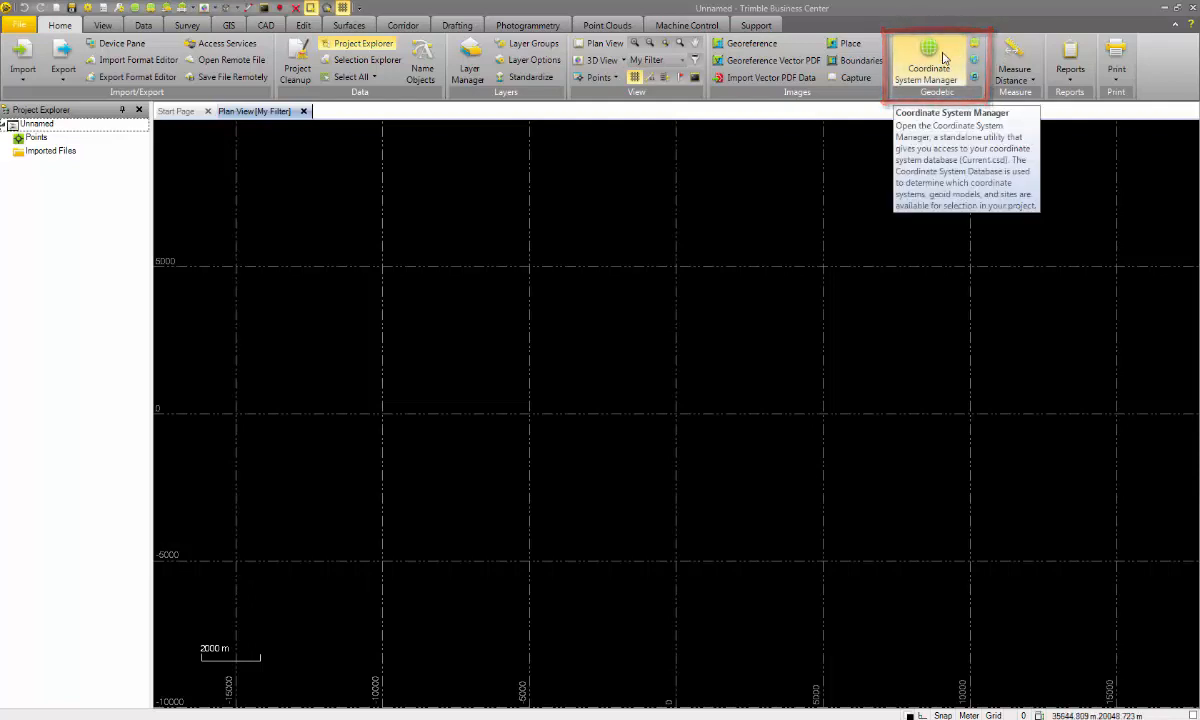
mouse_move(975, 47)
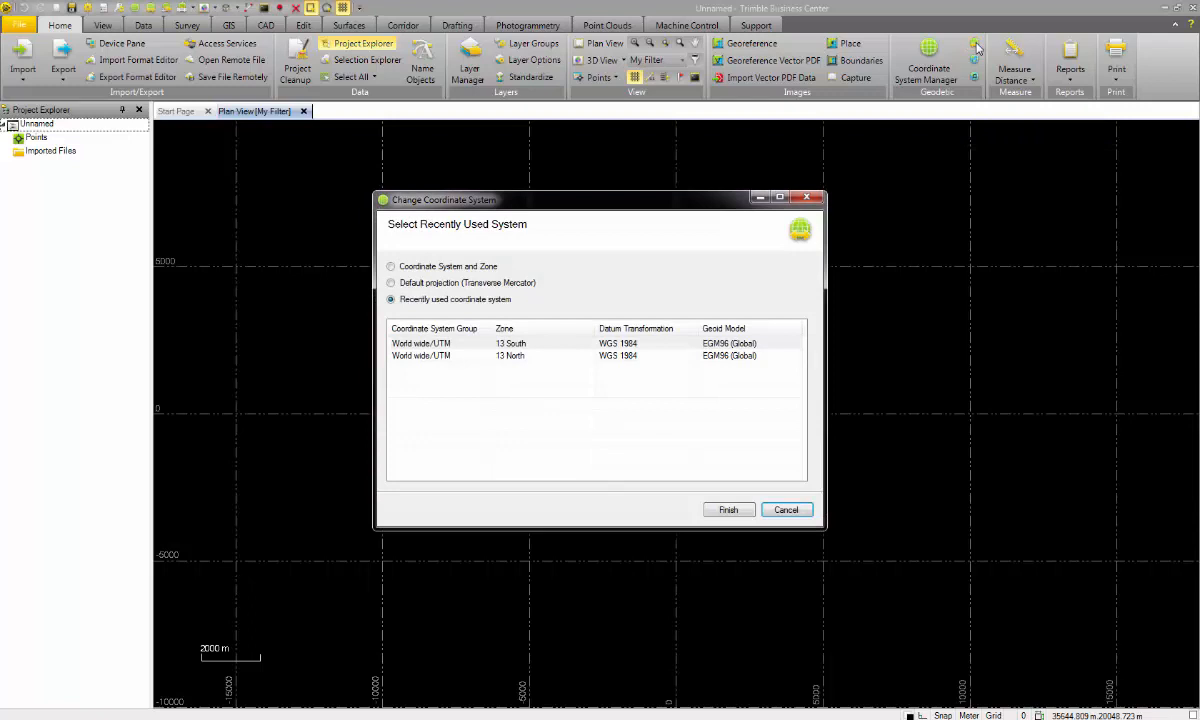
mouse_move(444, 361)
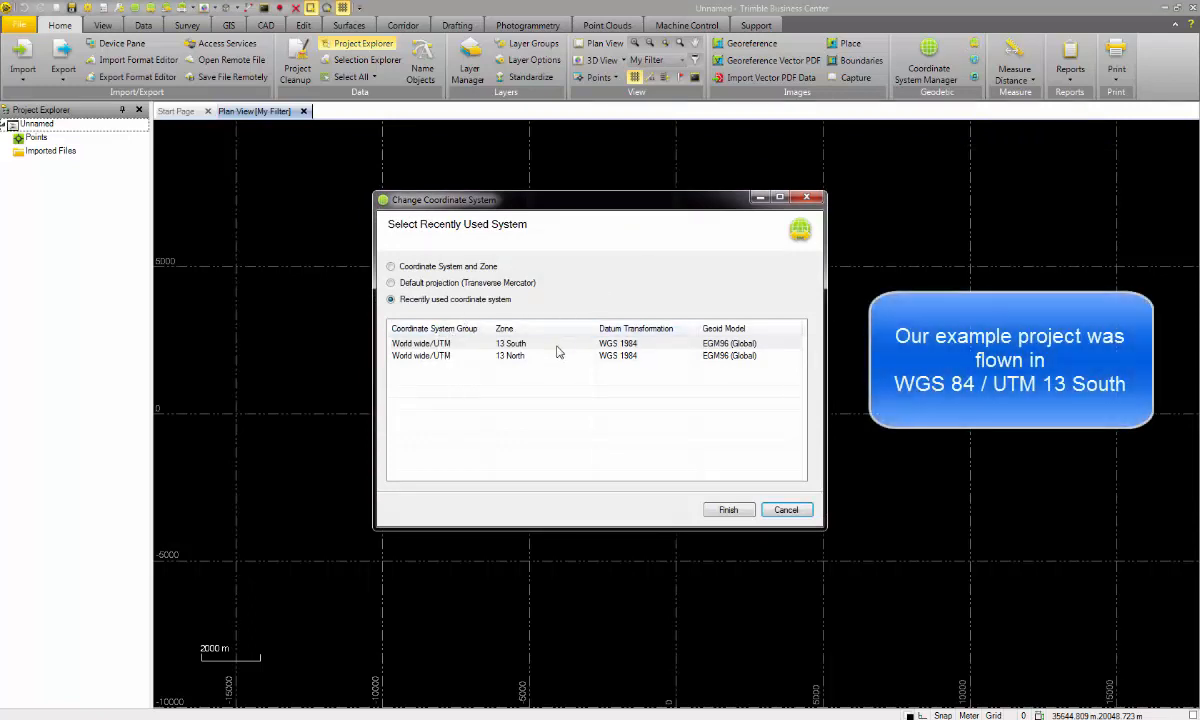
Set the coordinate system to World wide/UTM 13 South, WGS 1984 datum, EGM96 (Global) geoid.
click(391, 266)
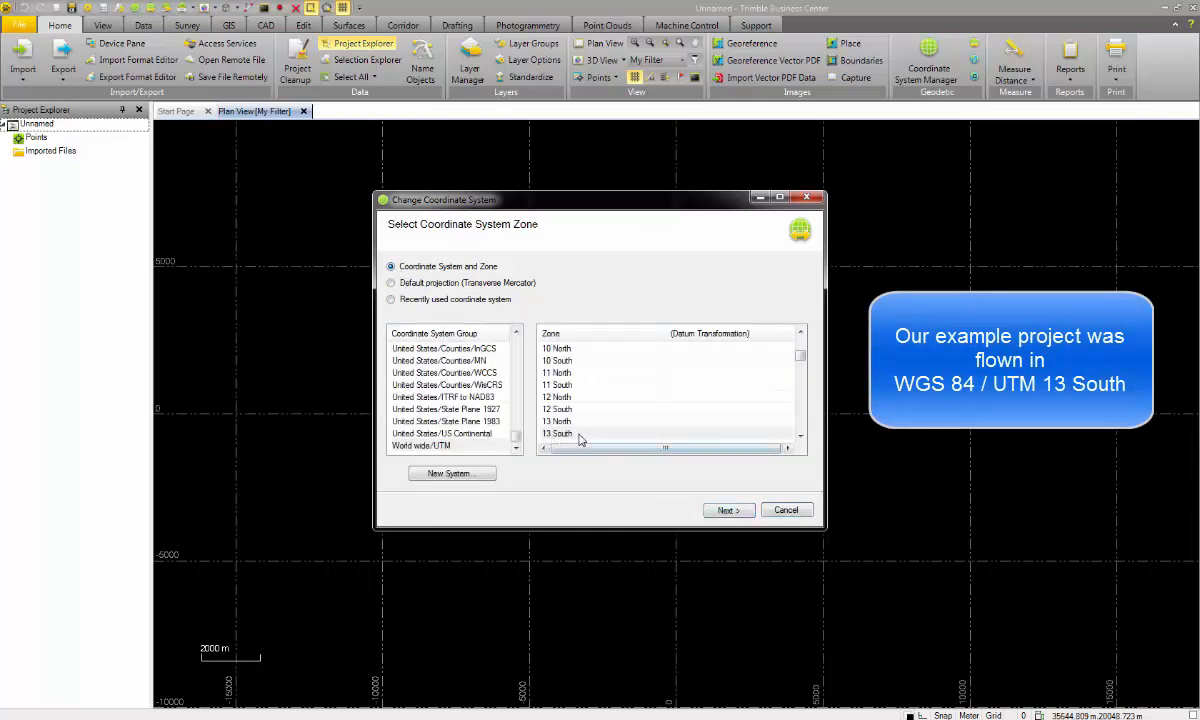
click(557, 433)
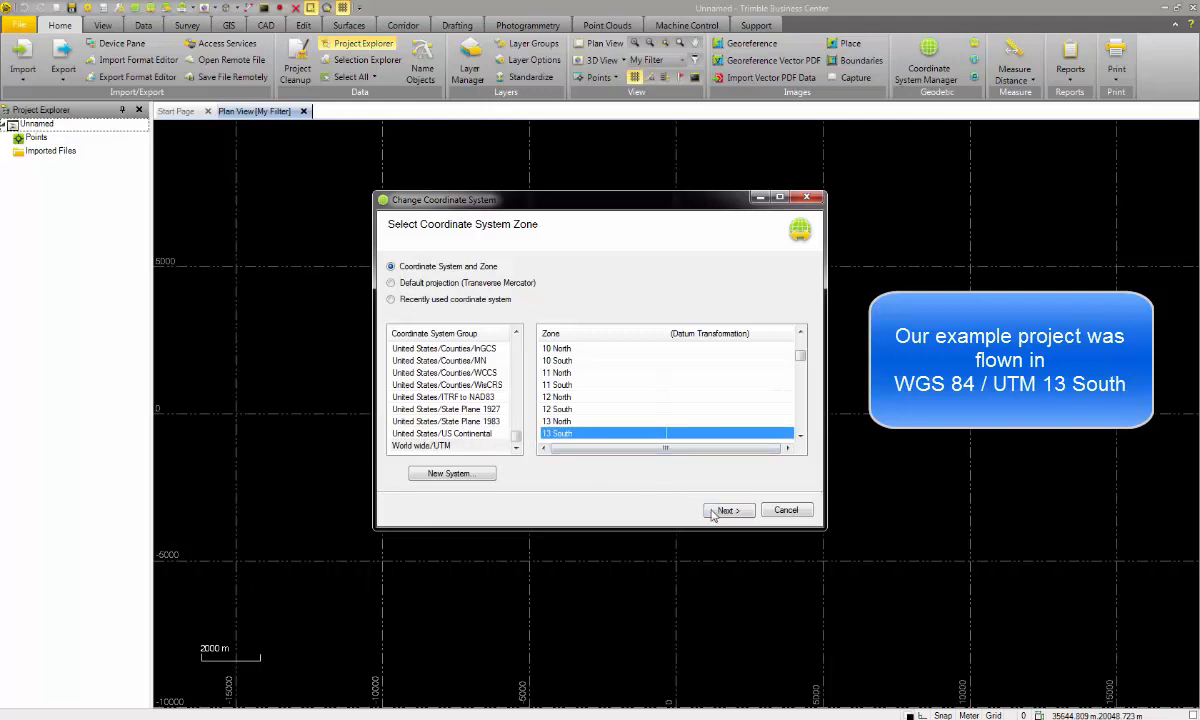
click(728, 510)
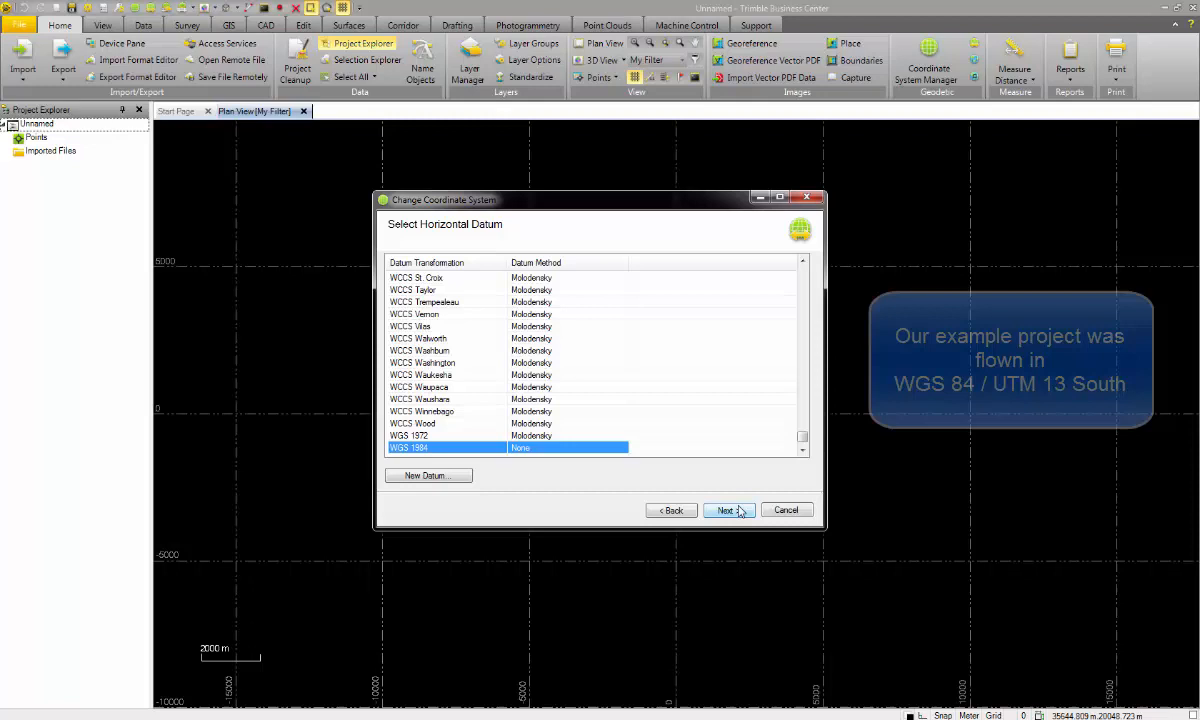
click(727, 510)
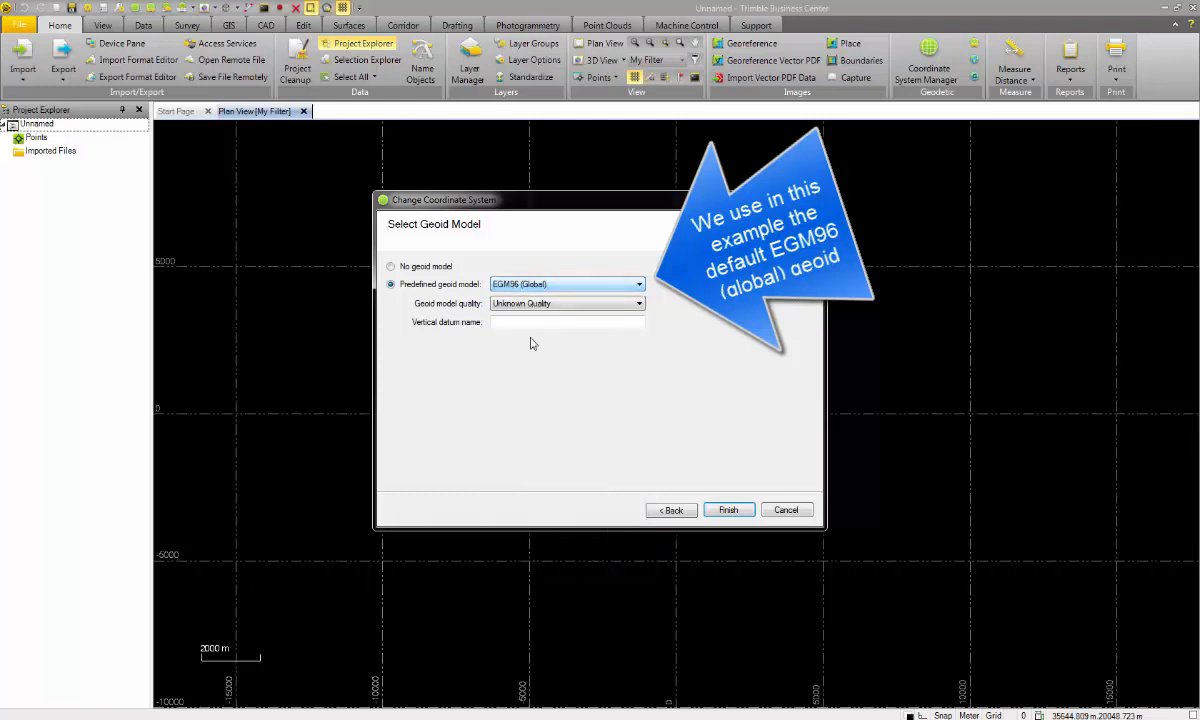
click(728, 510)
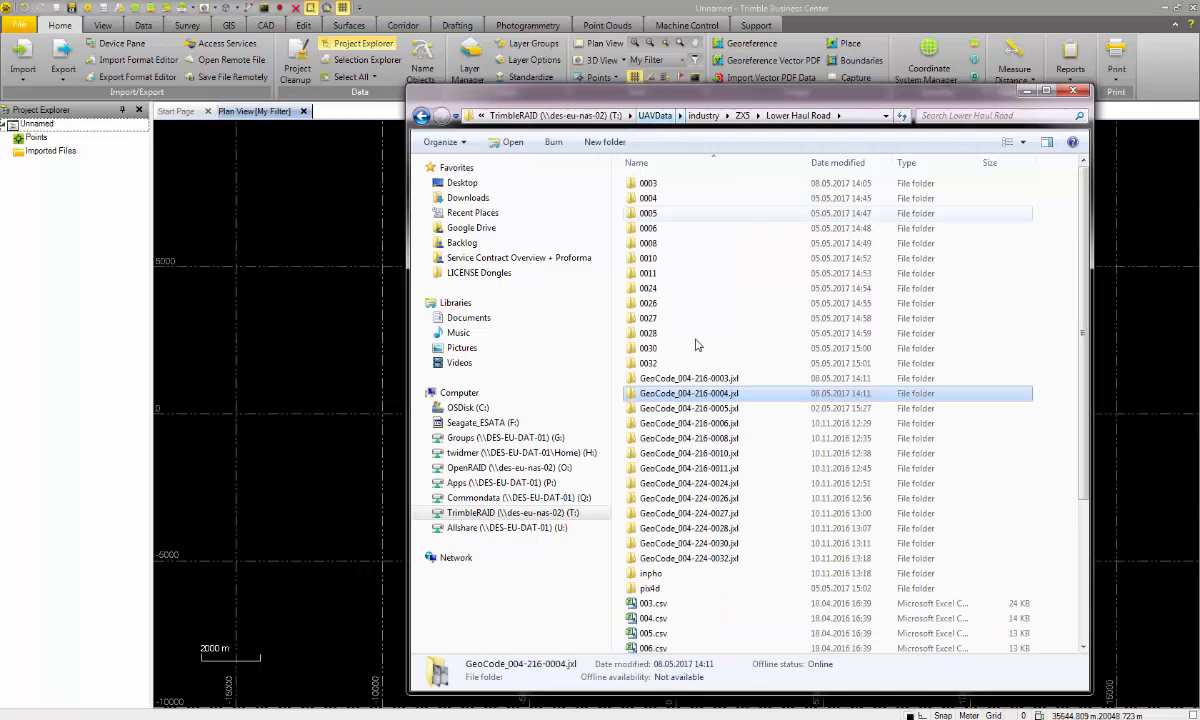
Import the JXL flight mission from the GeoCode_004-216-0003.jxl folder.
click(688, 378)
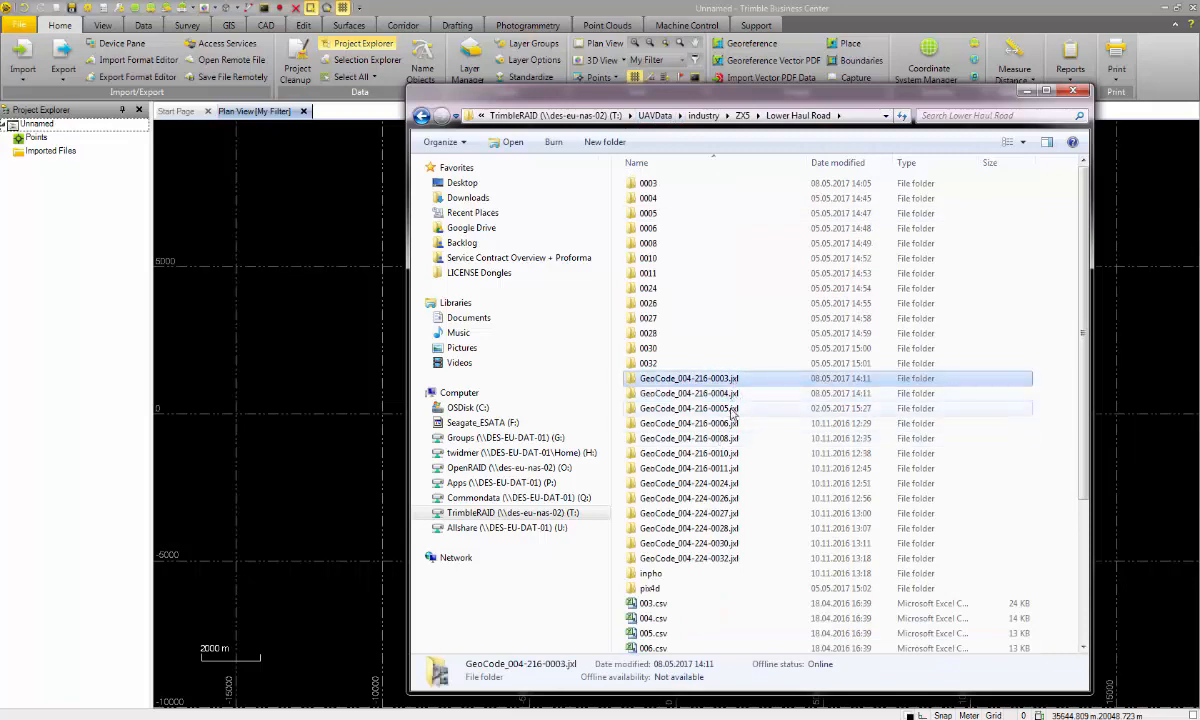
double_click(688, 378)
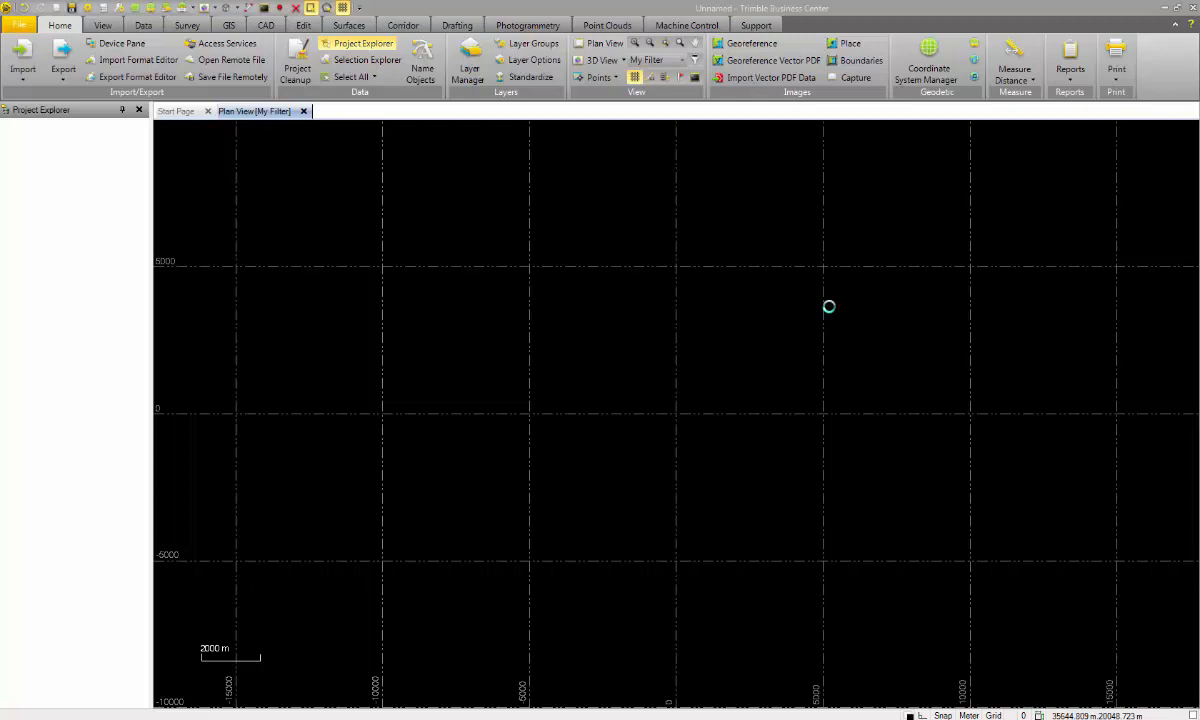
click(357, 43)
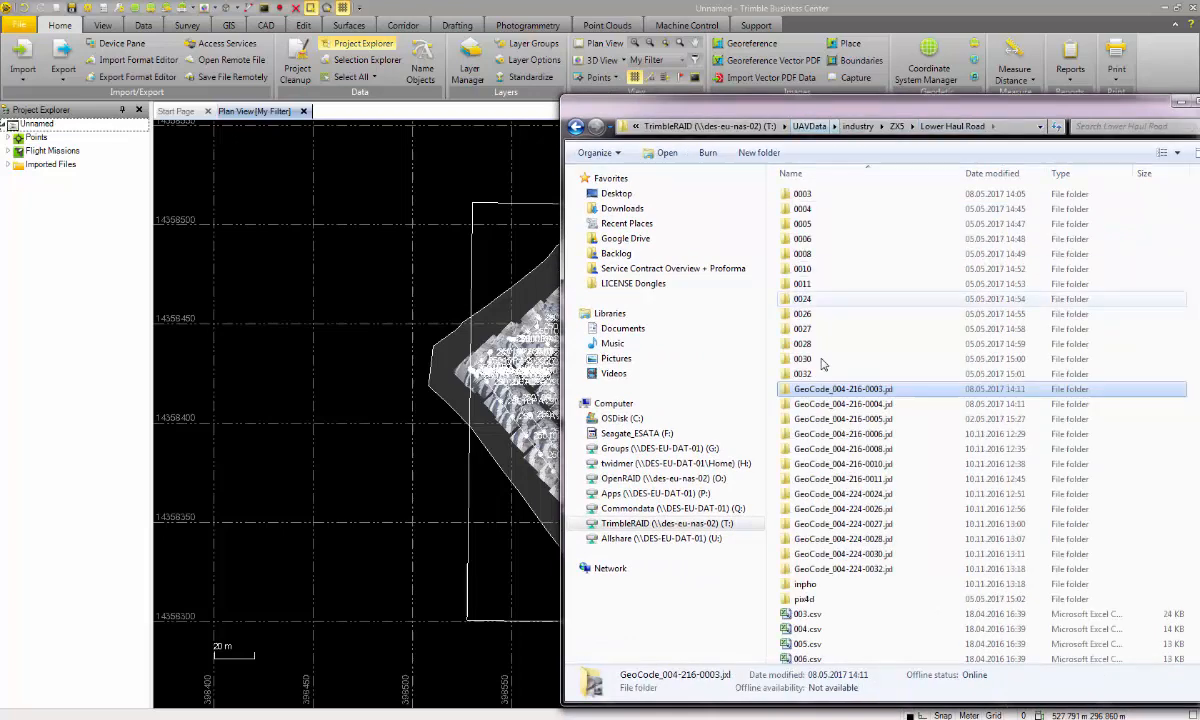
Import GeoCode_004.jxl from the GeoCode_004-216-0004.jxl folder as the second mission.
double_click(843, 404)
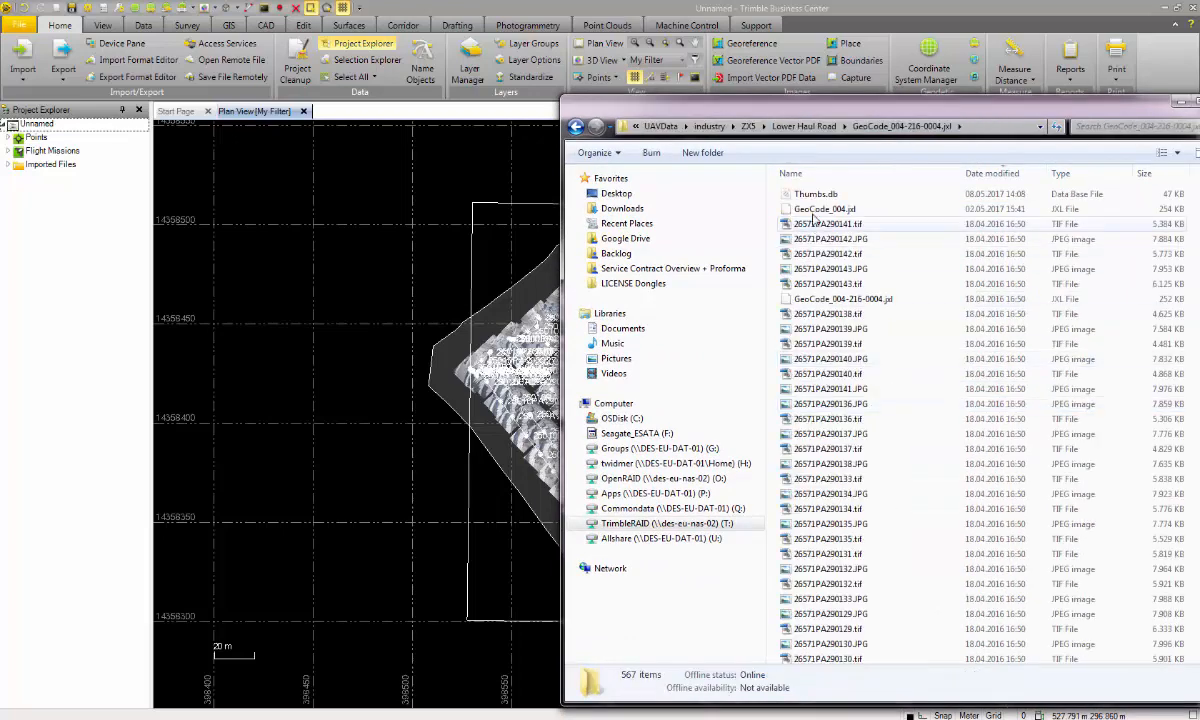
click(824, 209)
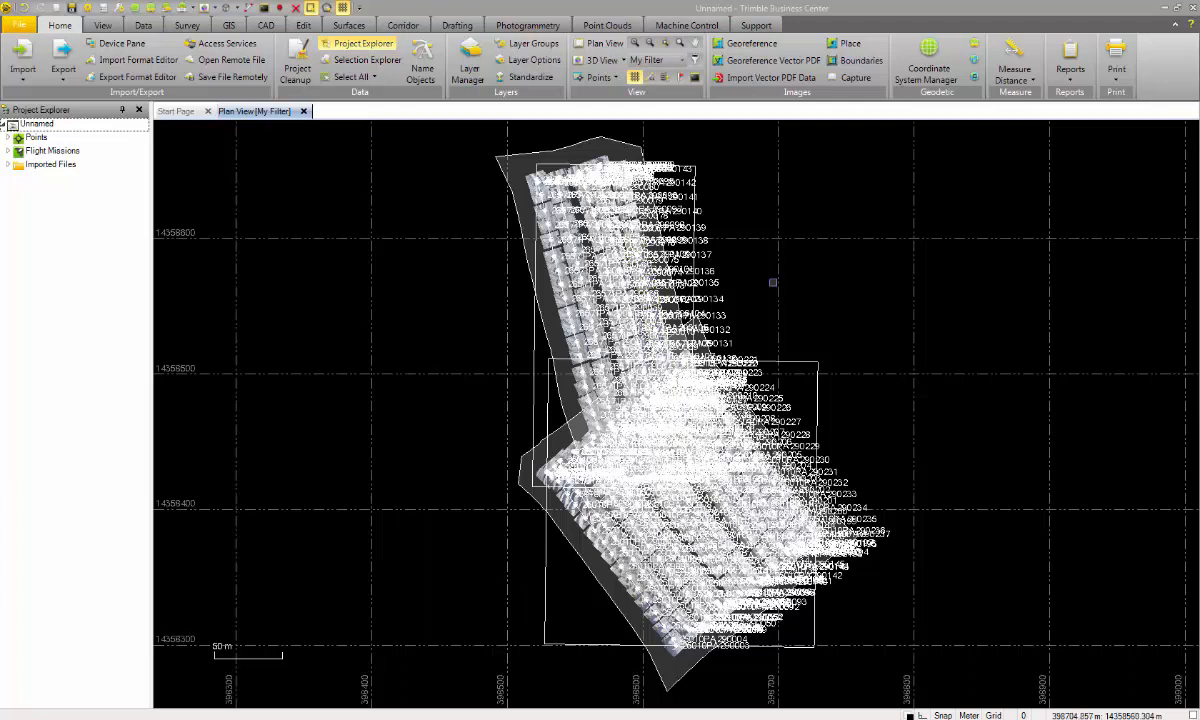
Send both ticked flight missions to UASMaster 8.1.
click(527, 24)
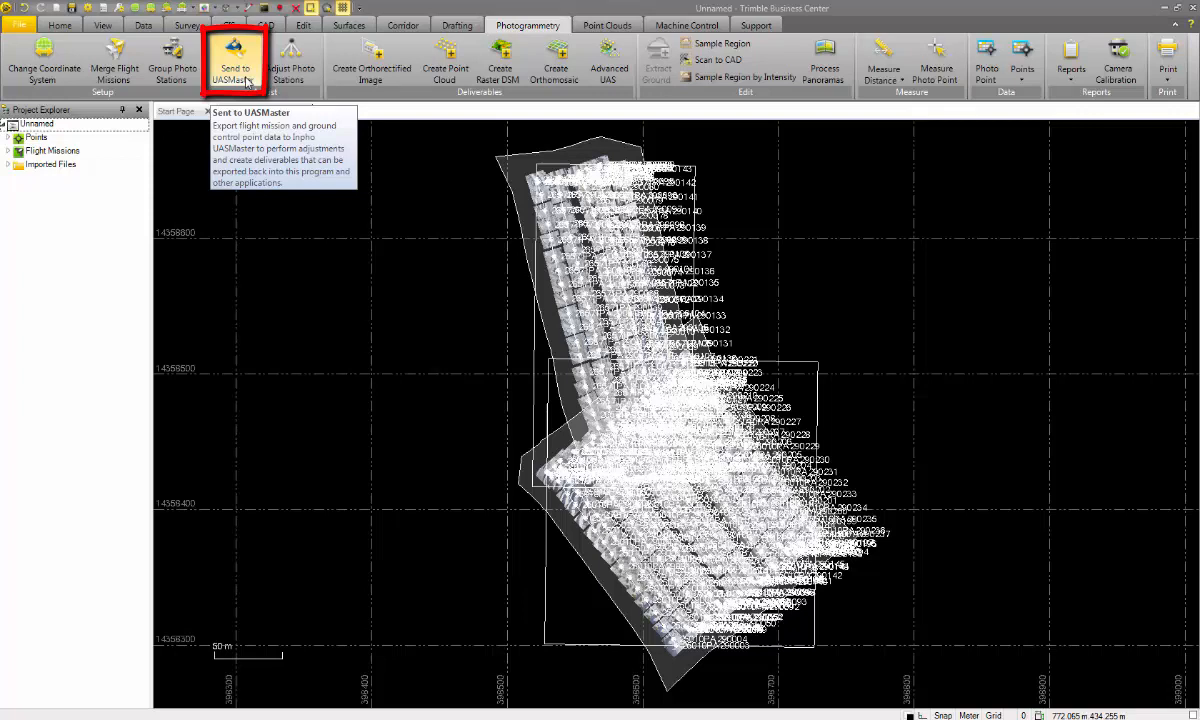
mouse_move(255, 73)
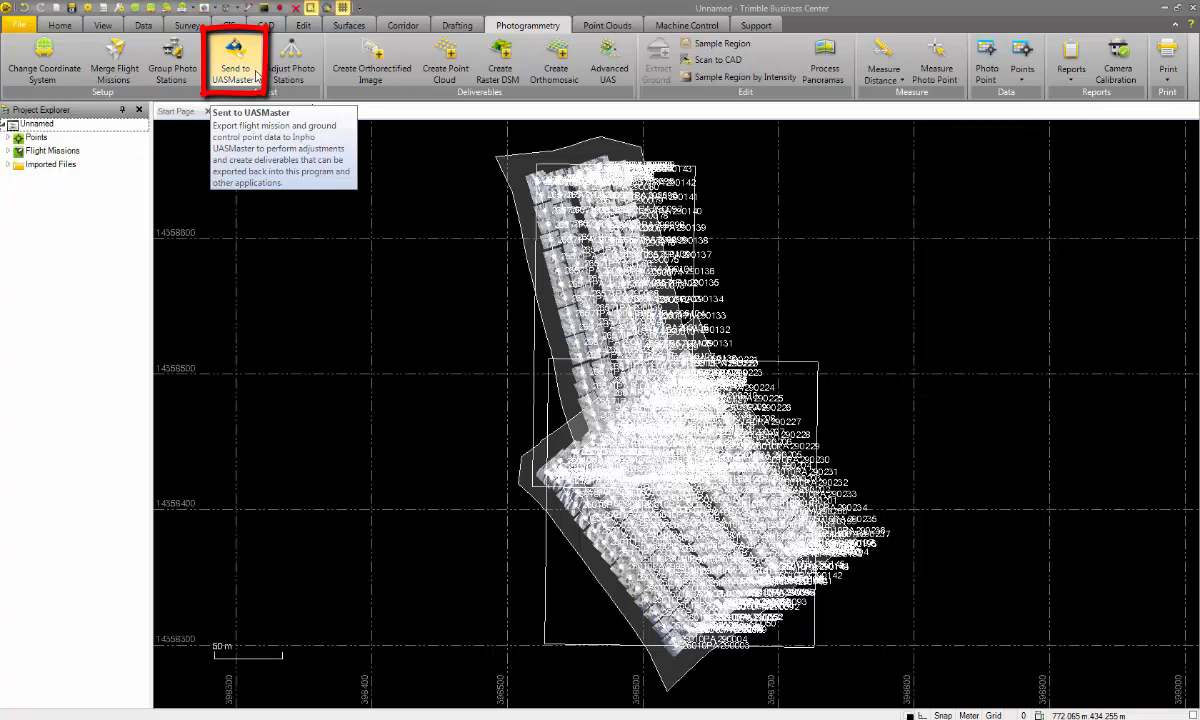
click(235, 60)
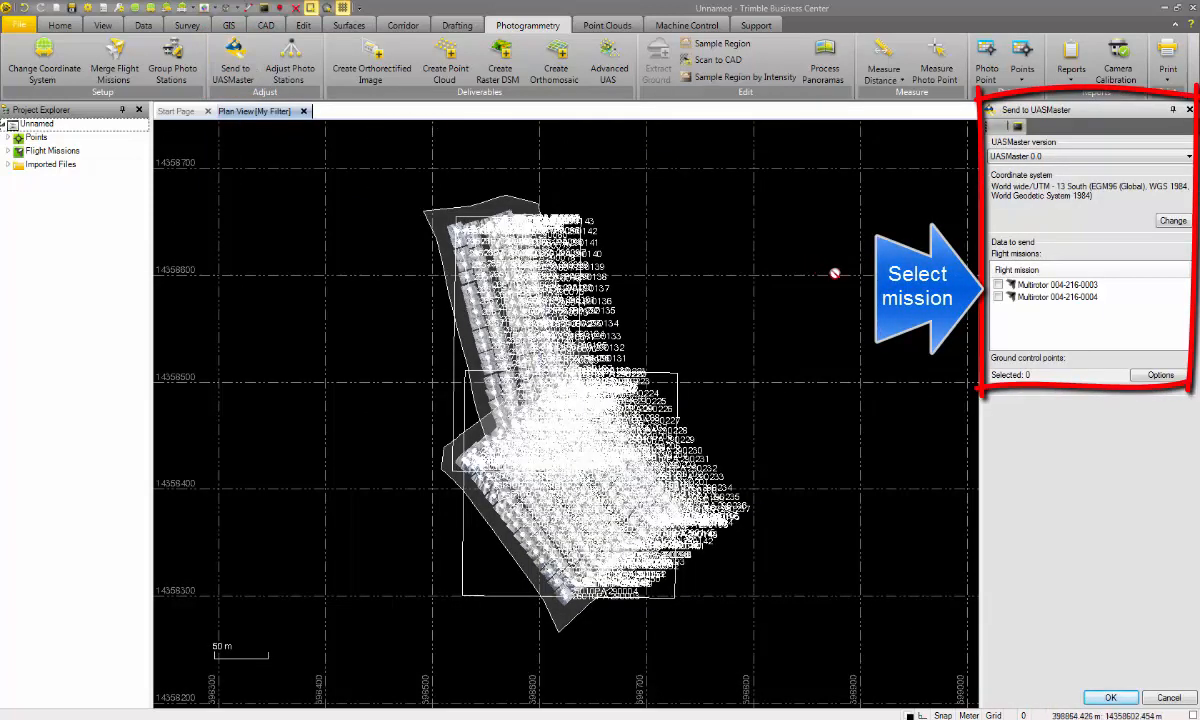
click(1187, 156)
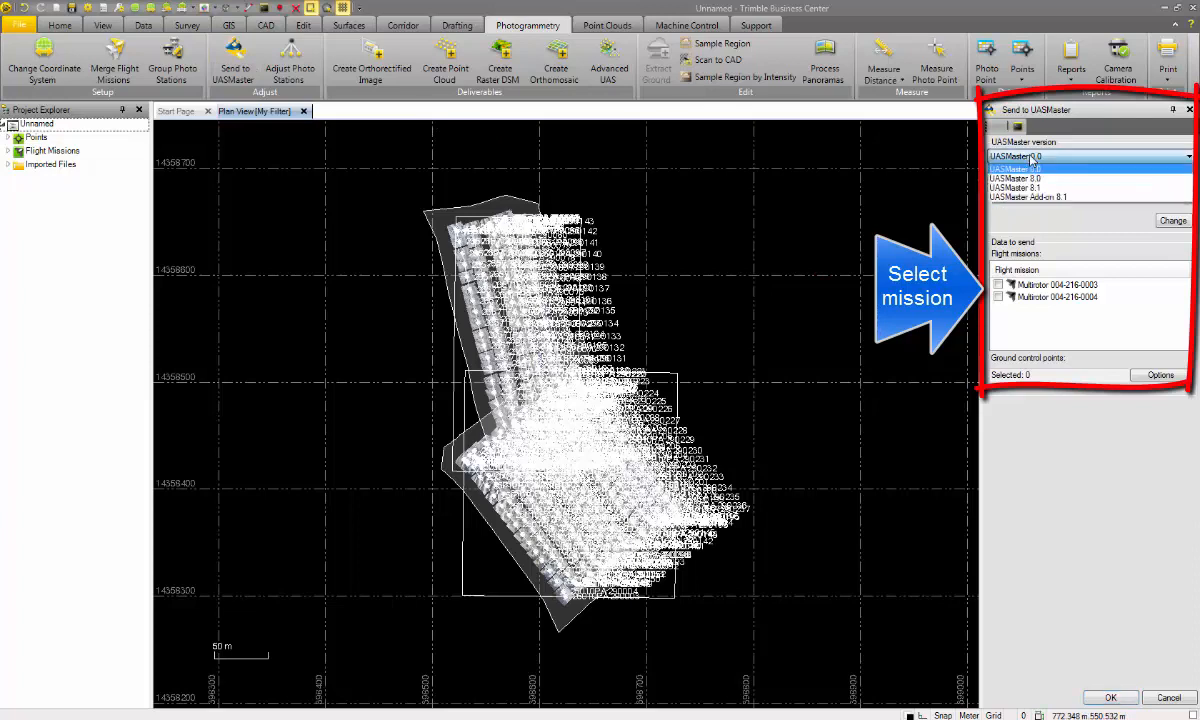
click(1050, 188)
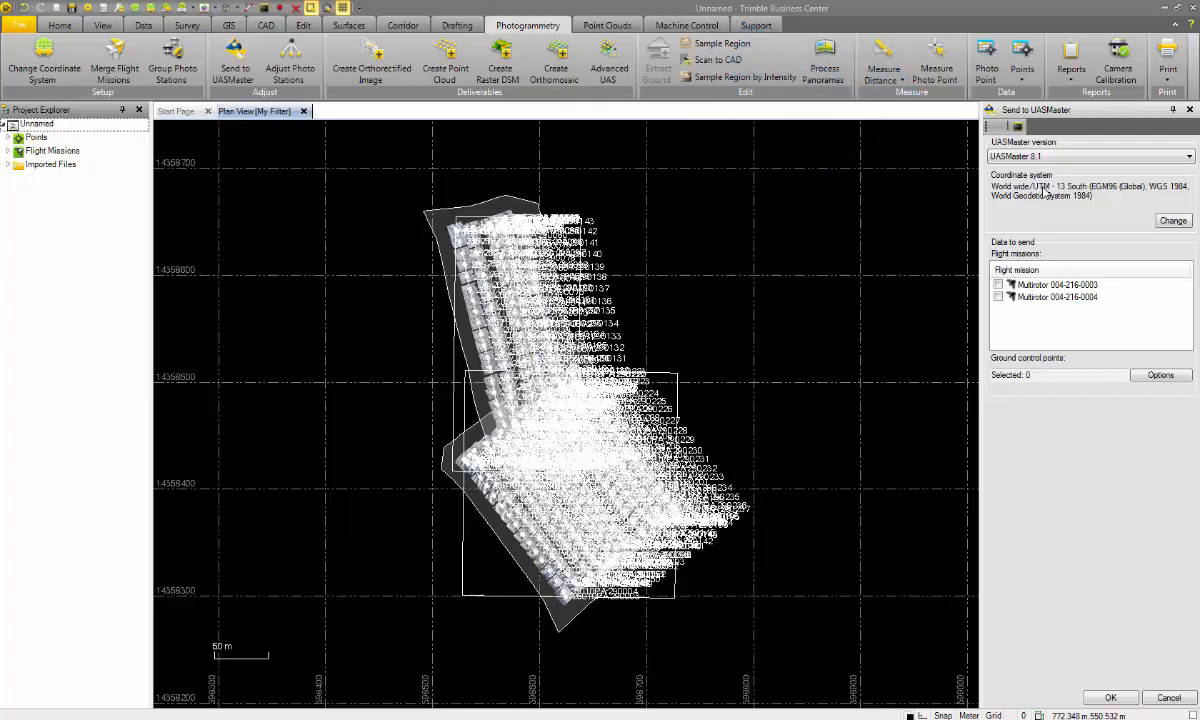
click(998, 296)
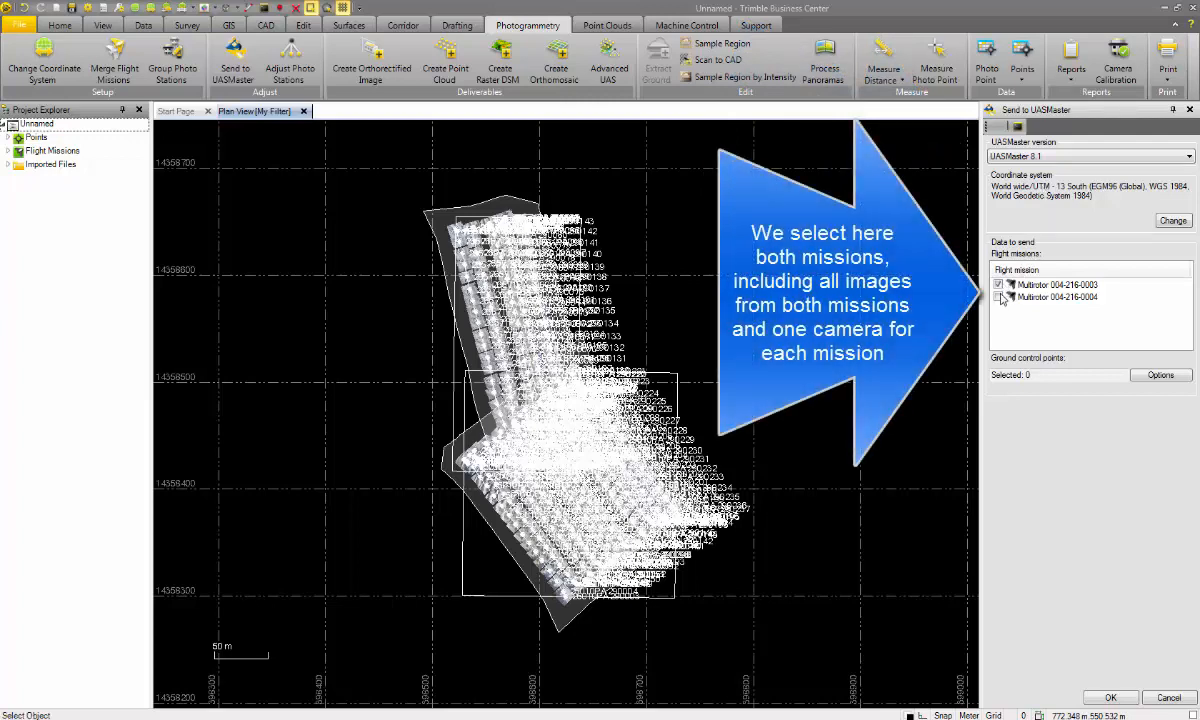
click(998, 297)
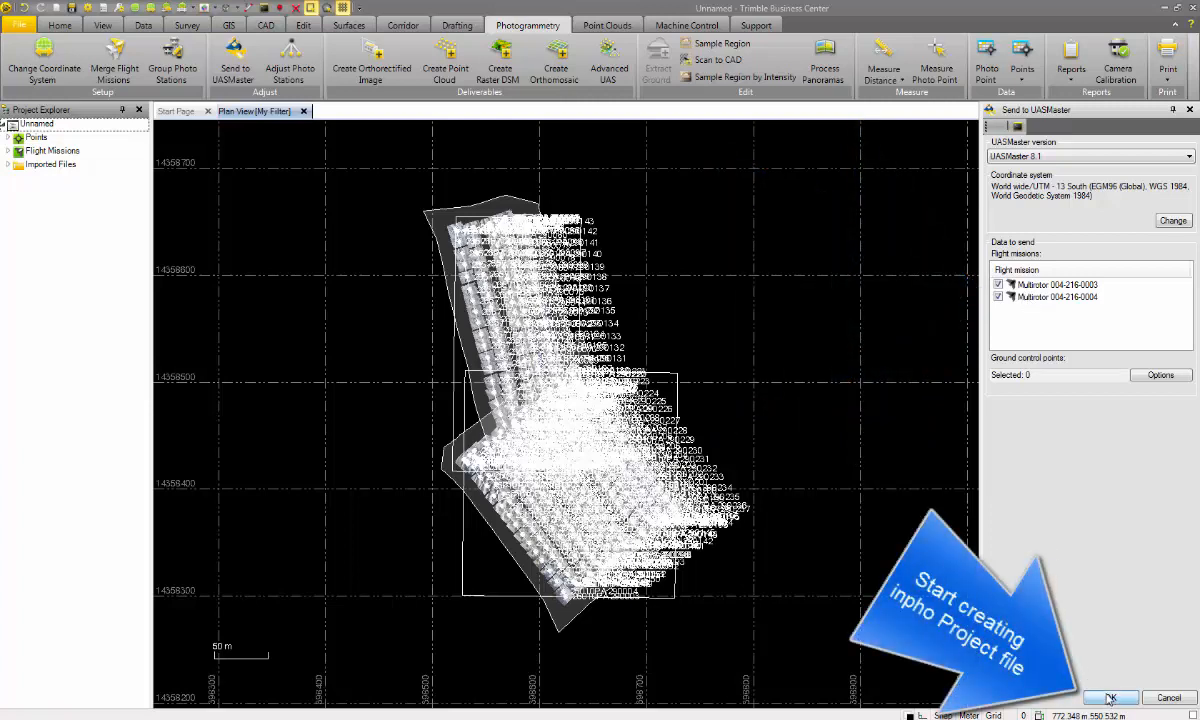
click(1110, 697)
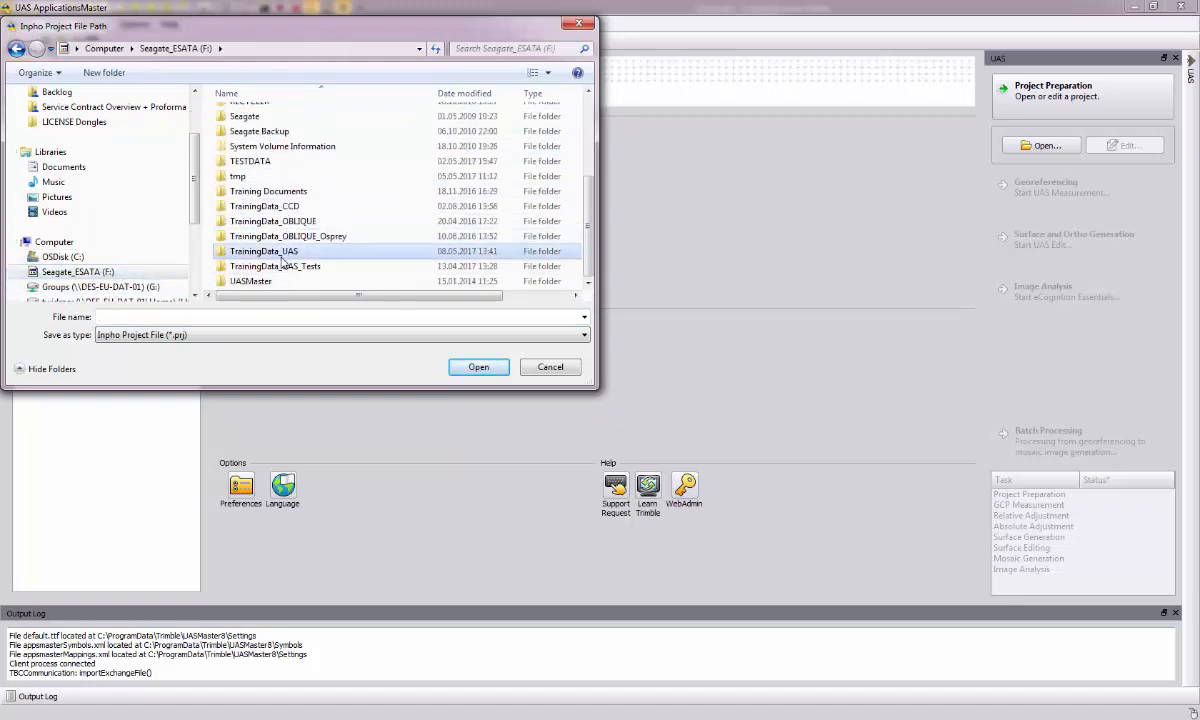
Save the Inpho project as 'Export From TBC' in the TrainingData_UAS folder.
double_click(263, 251)
text(Export From TBC)
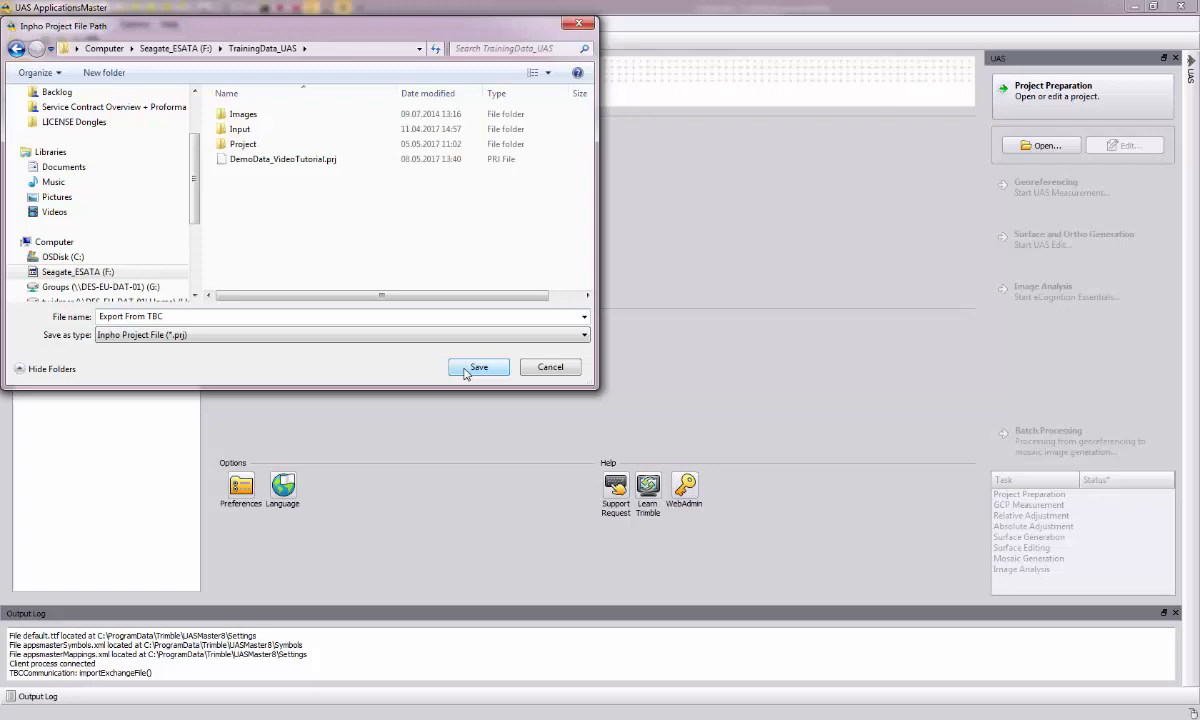
click(478, 367)
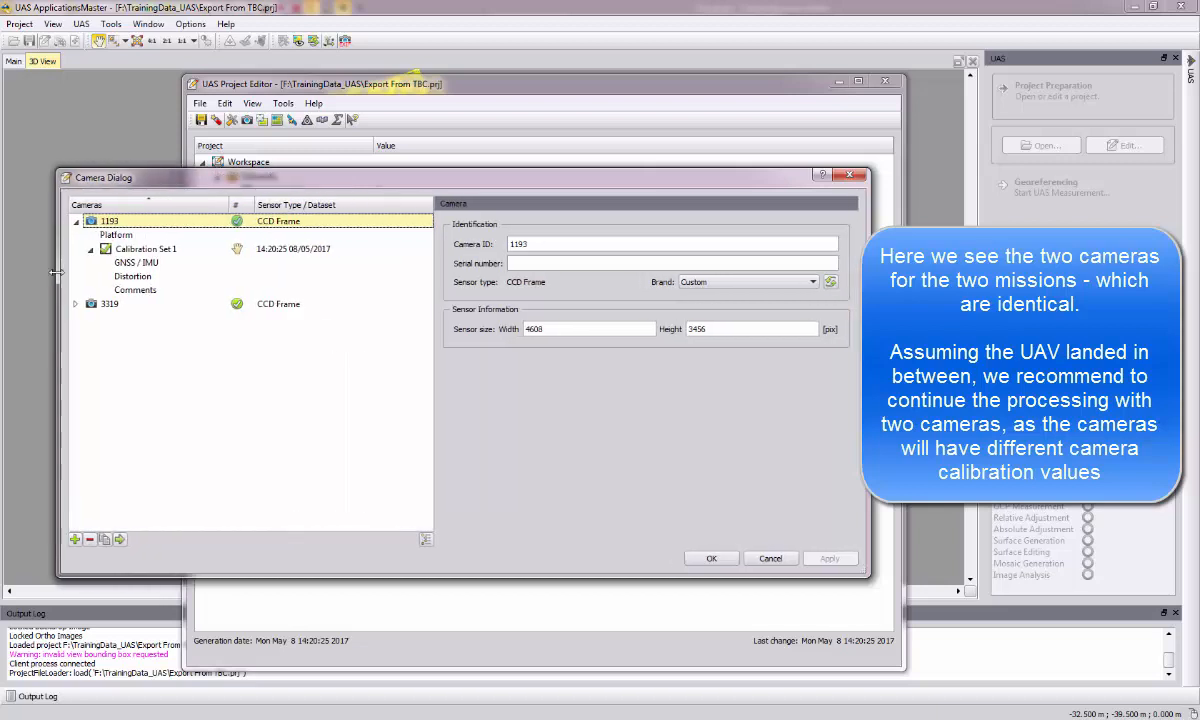
Review Calibration Set 1 of camera 3319, then close the Camera Dialog.
click(109, 303)
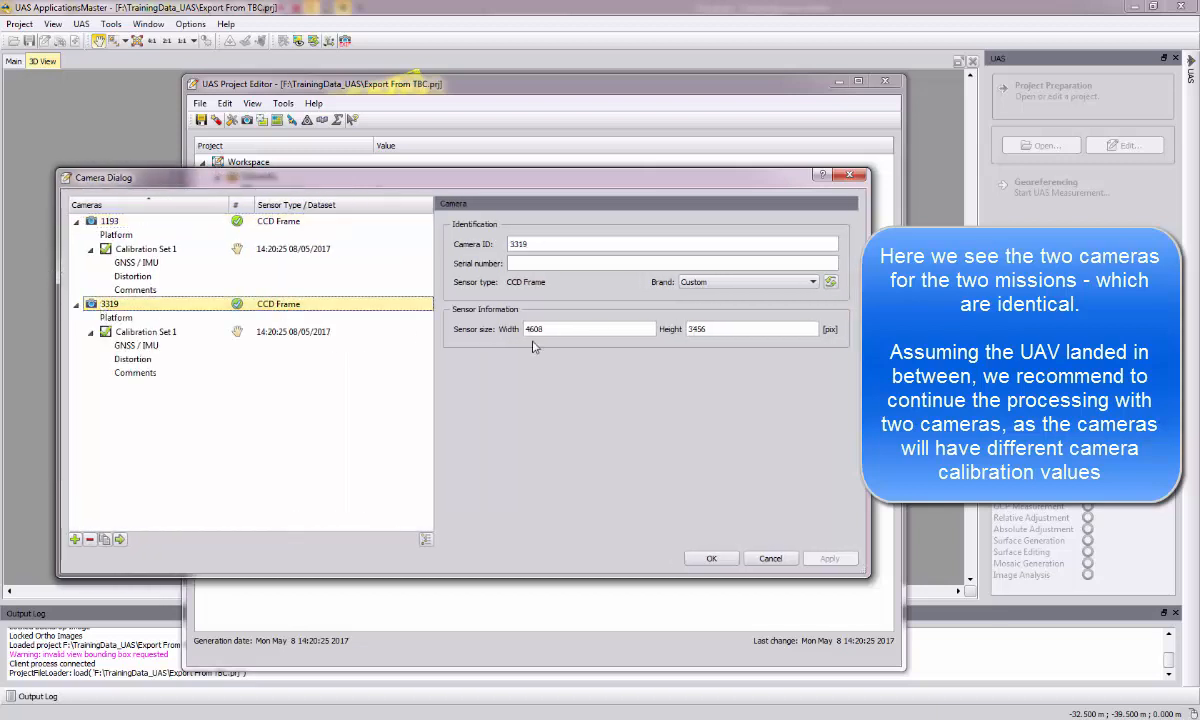
click(146, 331)
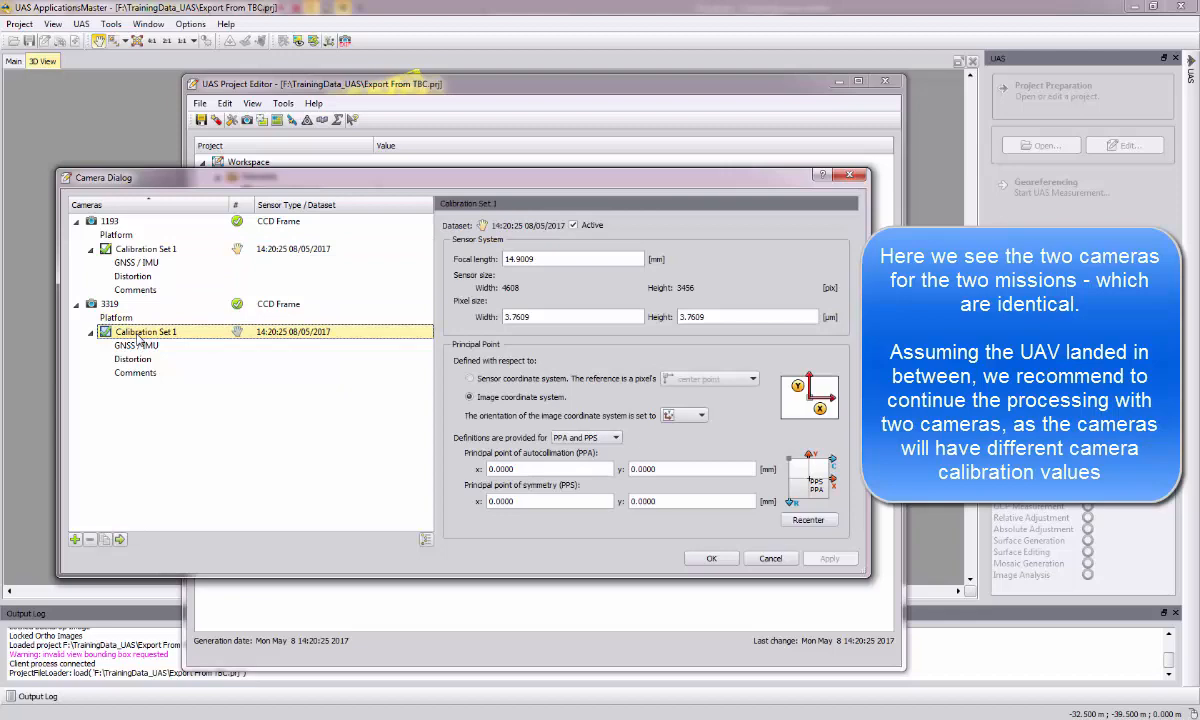
click(133, 358)
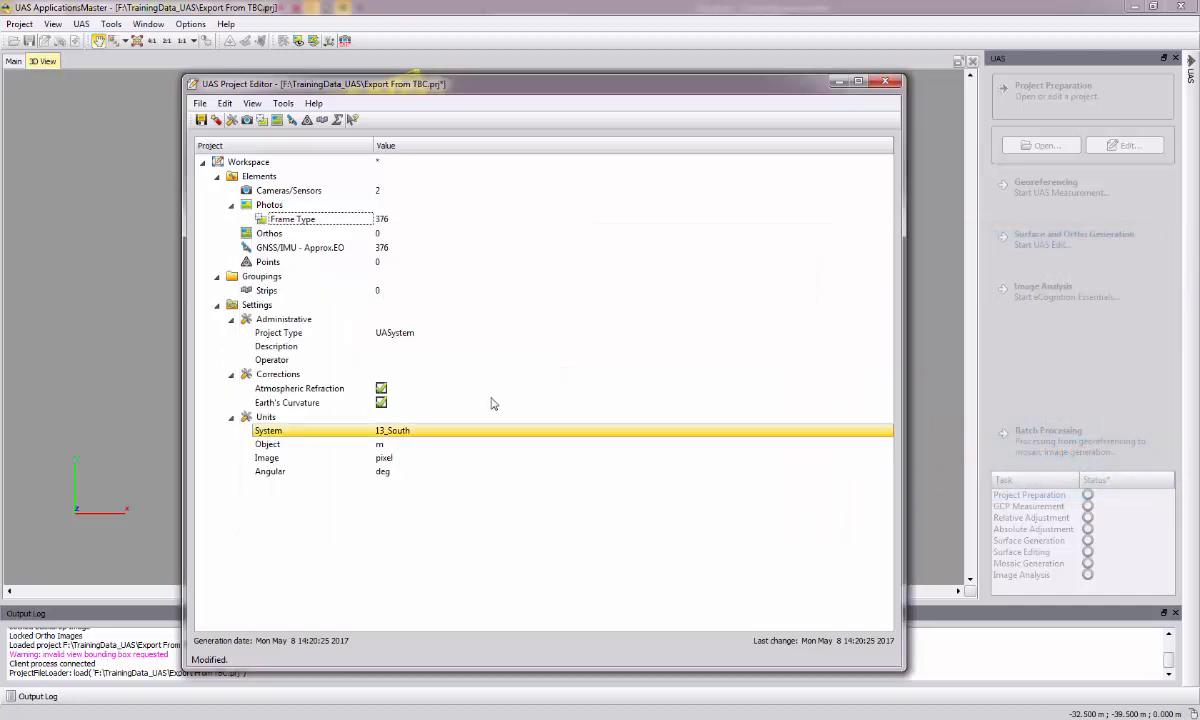
click(267, 261)
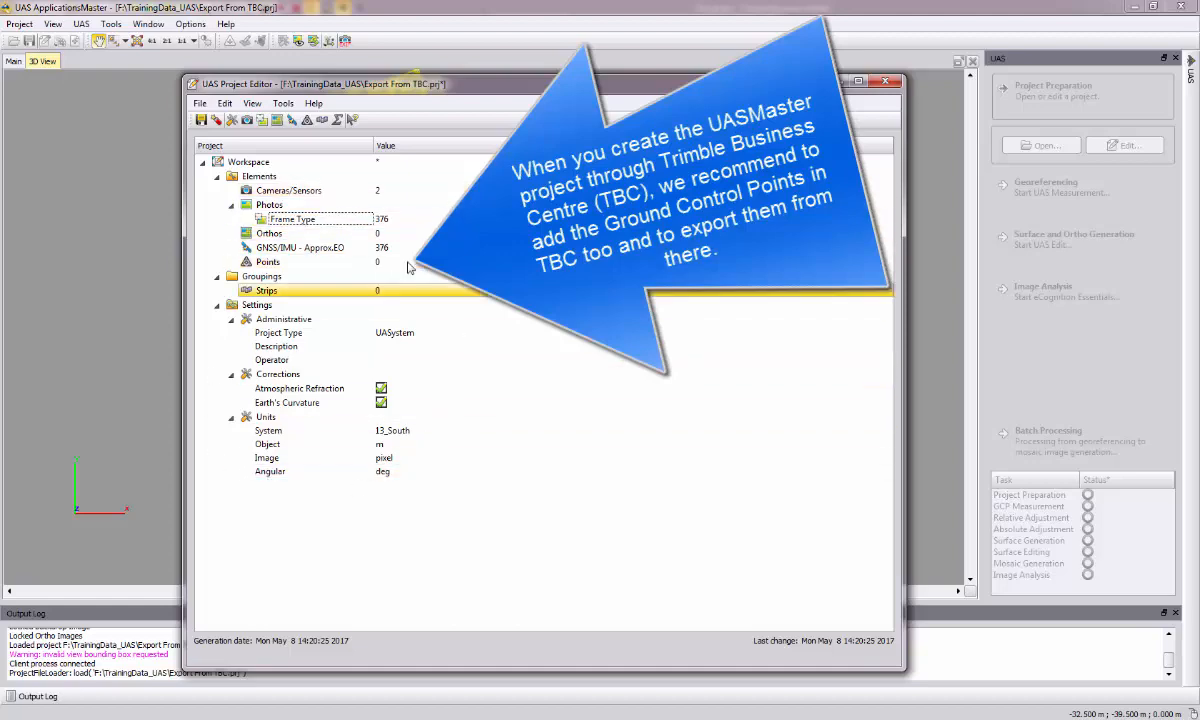
Auto-generate strips using the default strip tolerances.
click(262, 276)
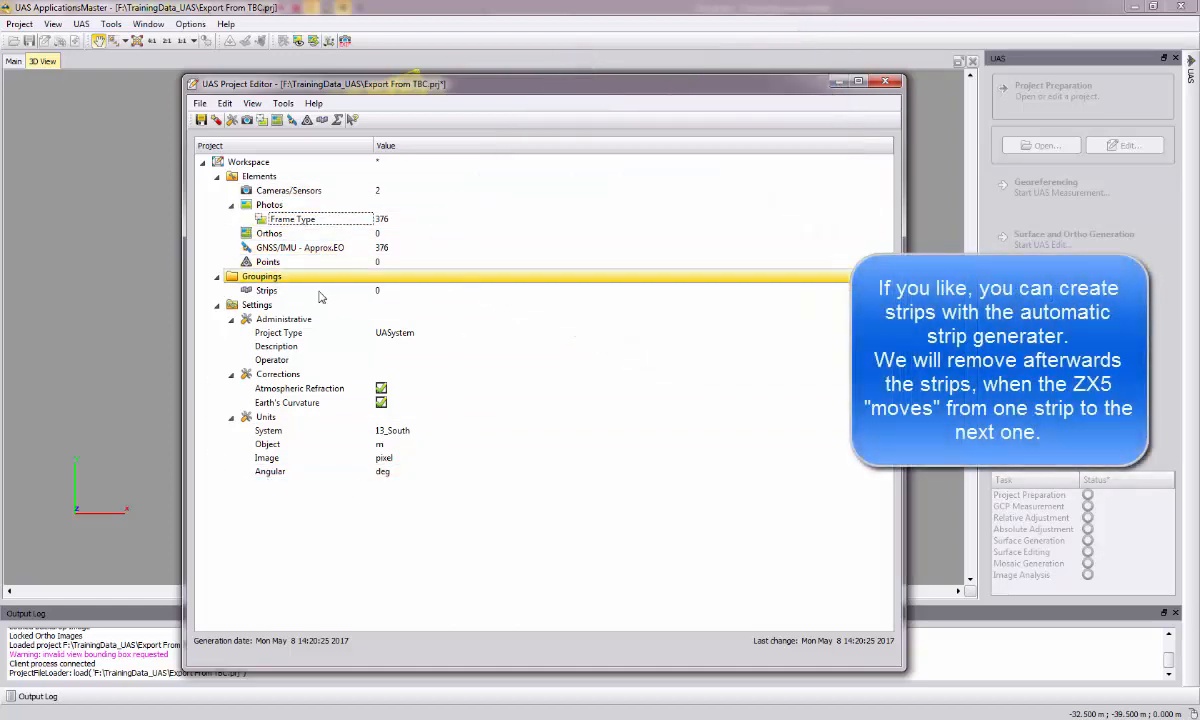
double_click(267, 290)
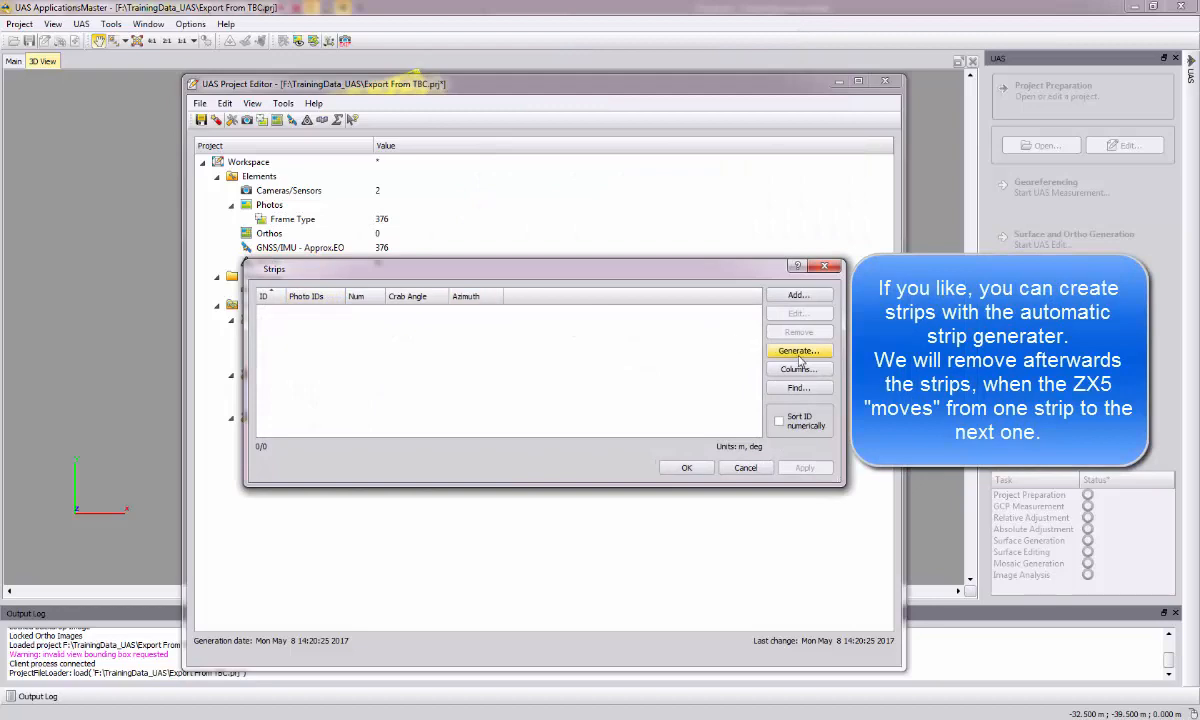
click(798, 350)
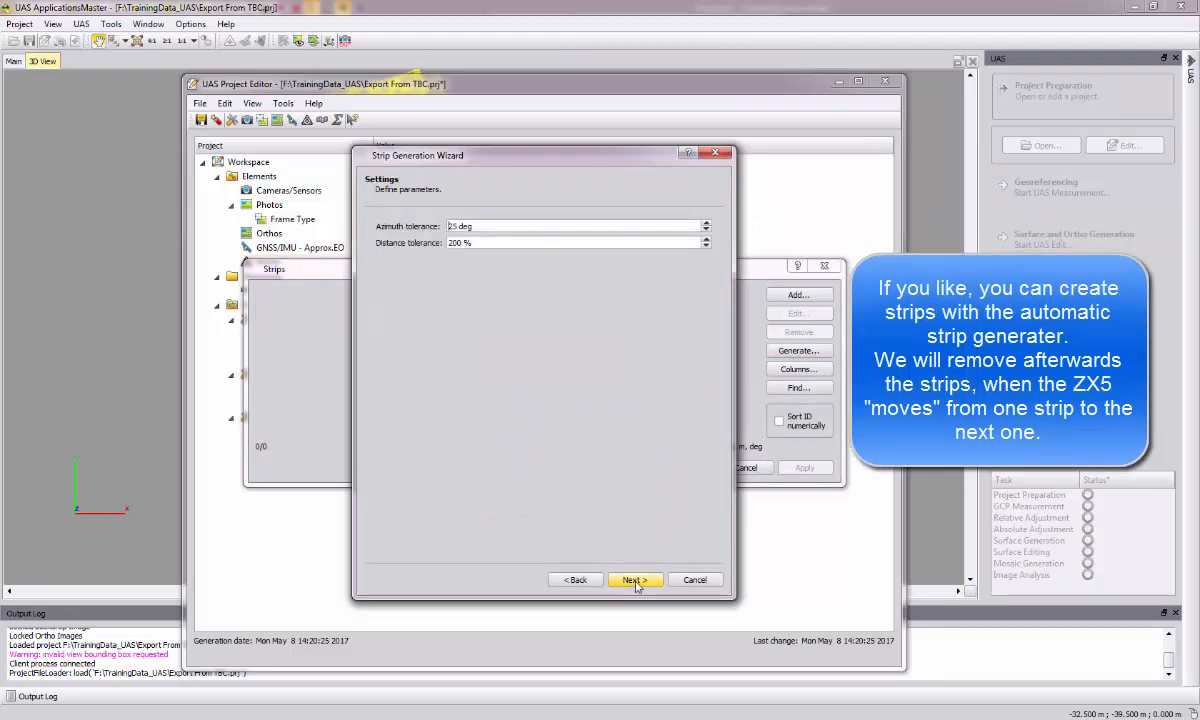
click(634, 580)
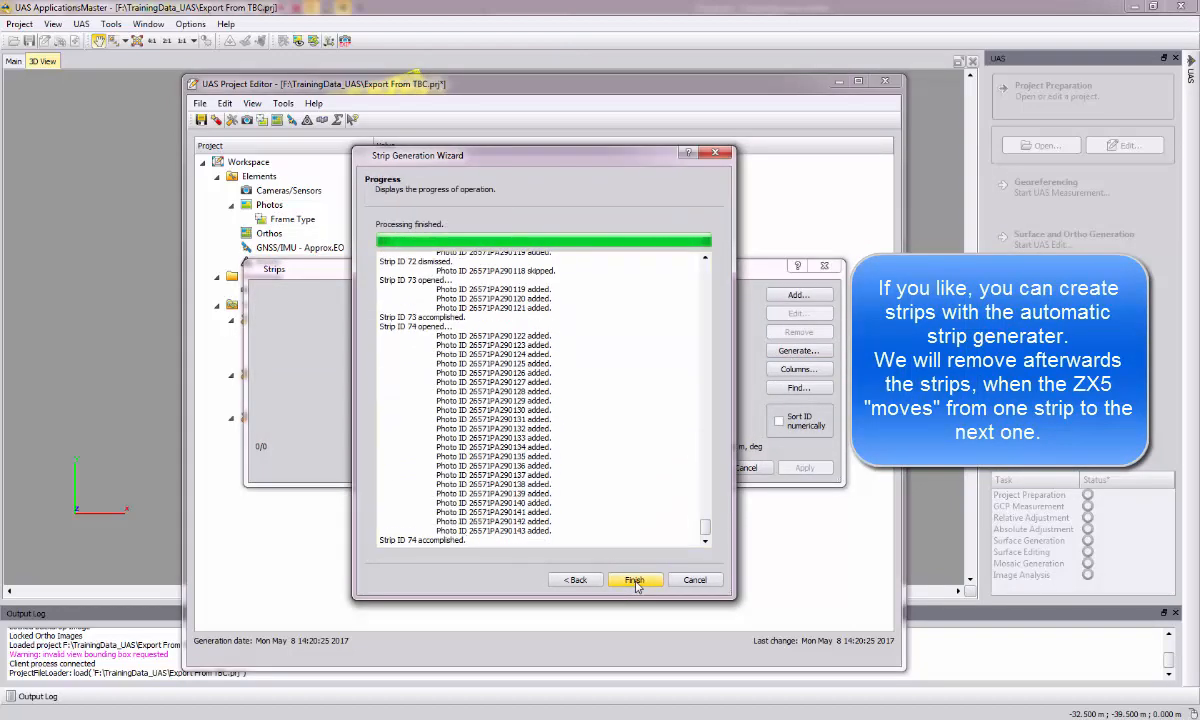
click(634, 580)
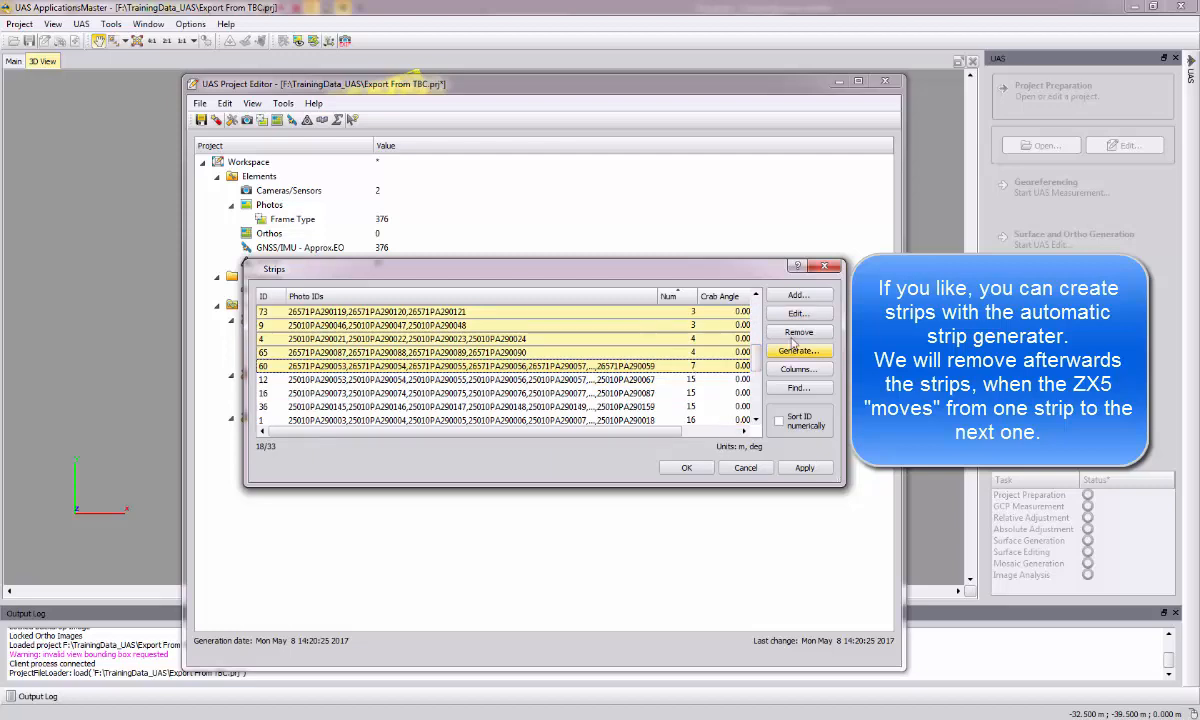
Remove short strips, skip kappa auto-correction, and delete unassigned photos, leaving 275.
click(798, 350)
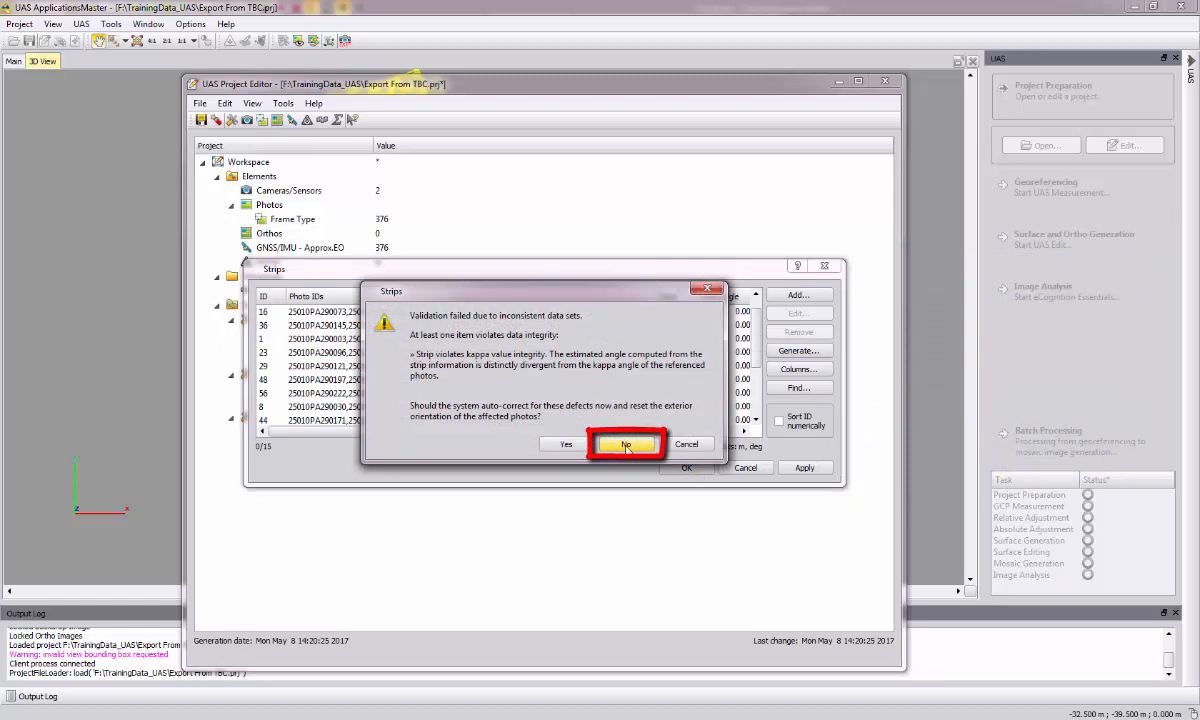
click(625, 444)
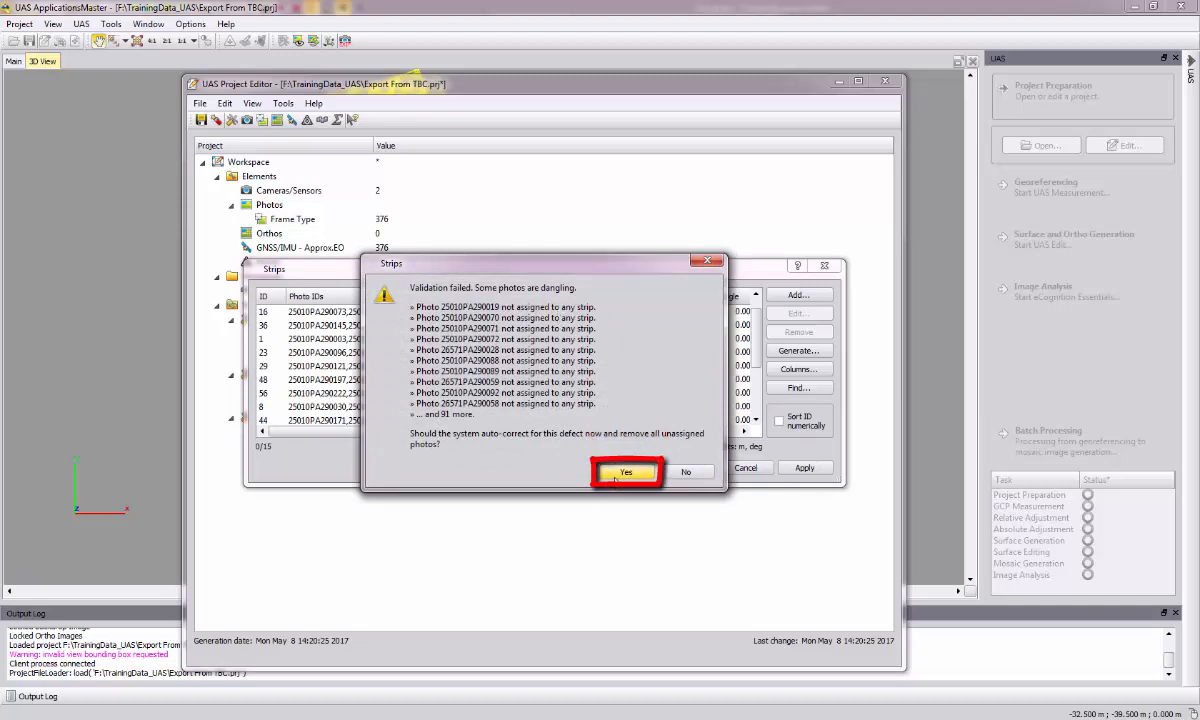
click(625, 471)
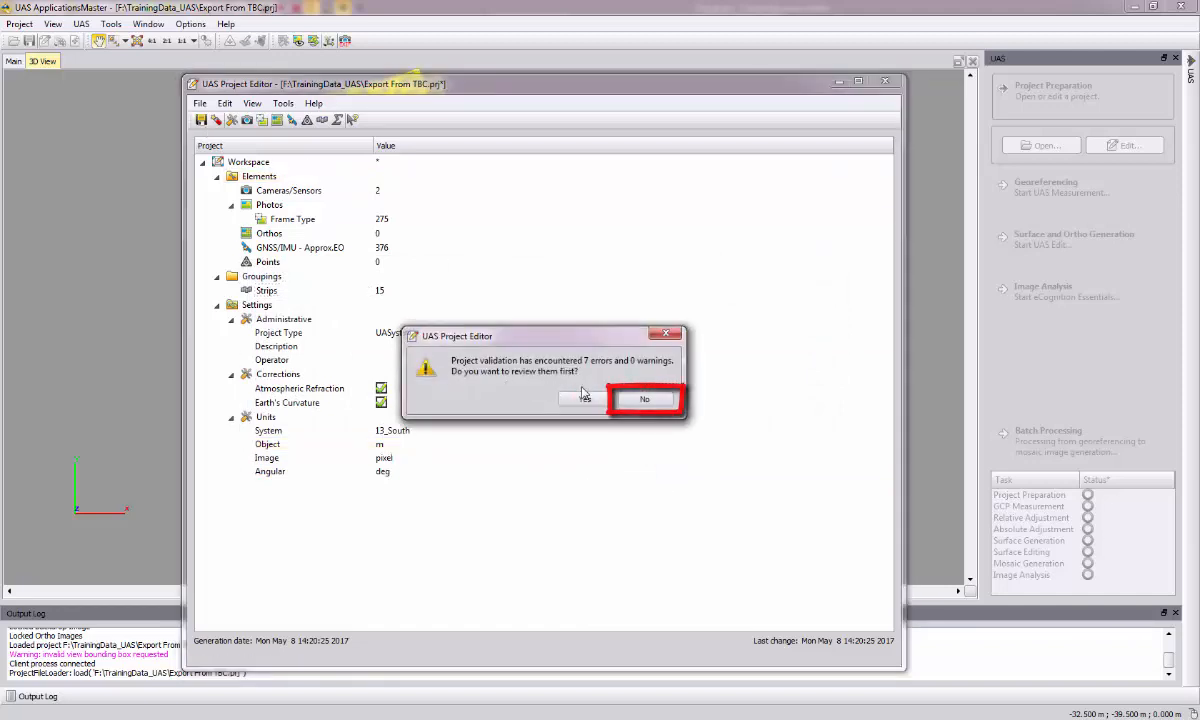
Accept the seven kappa strip errors in the Project Validator and close the project editor.
click(644, 399)
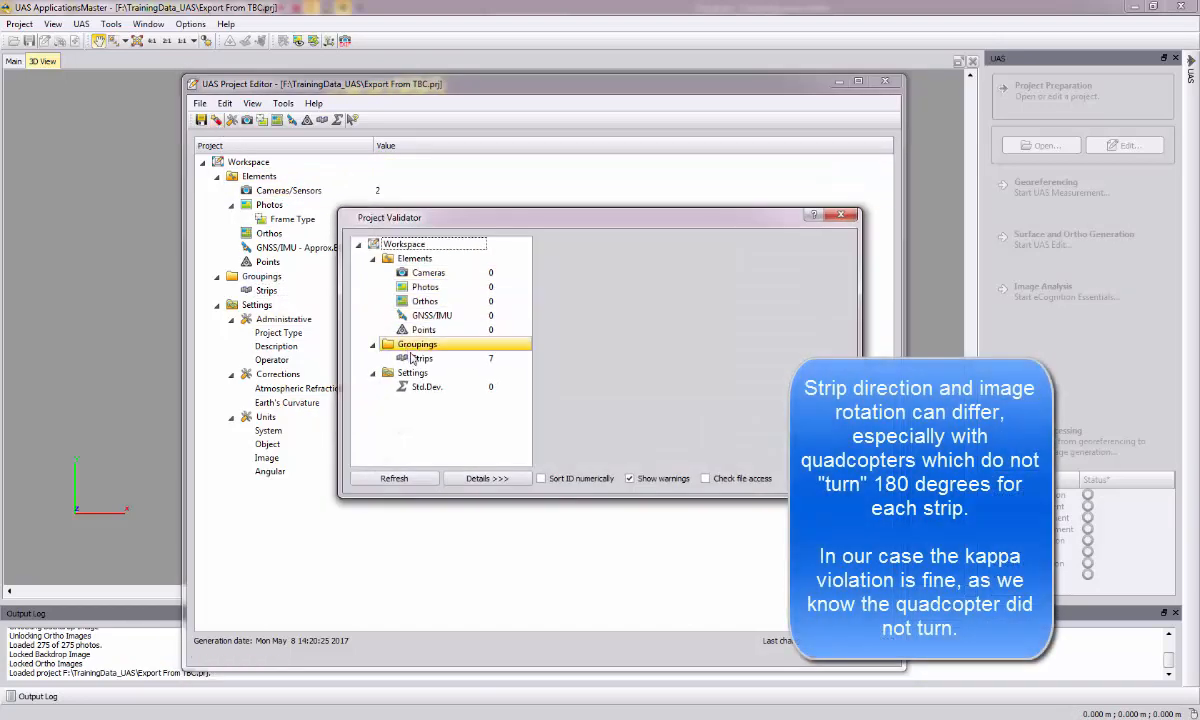
click(422, 358)
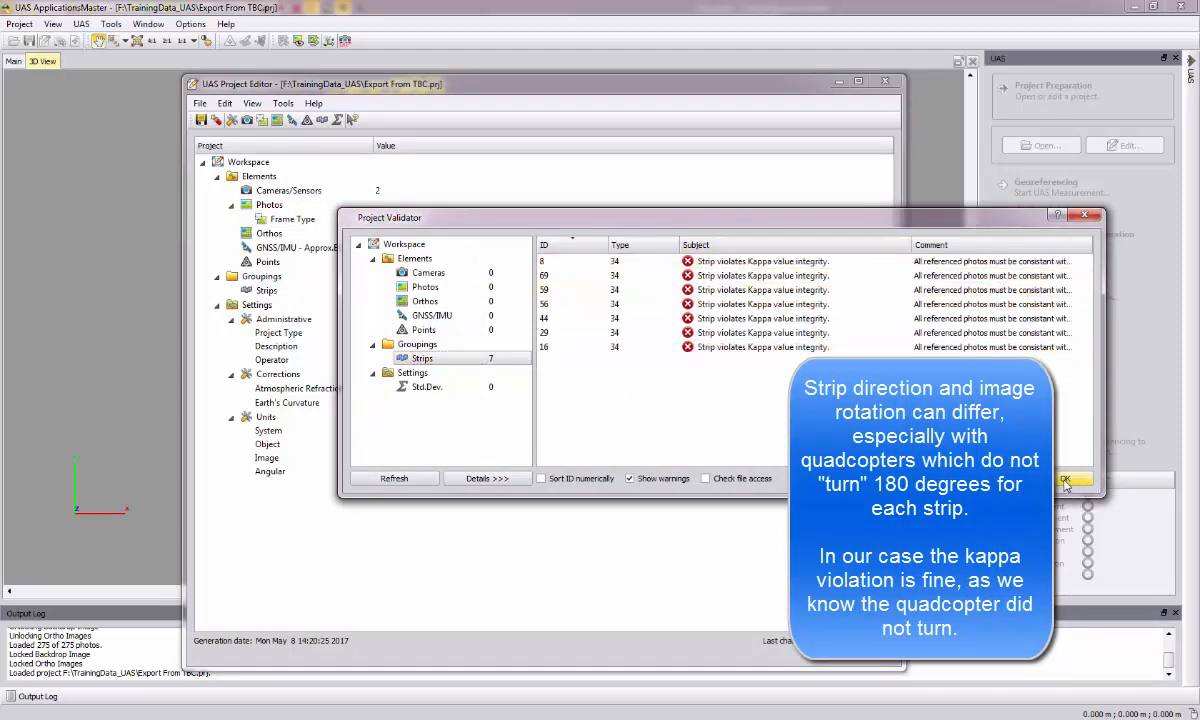
click(1065, 481)
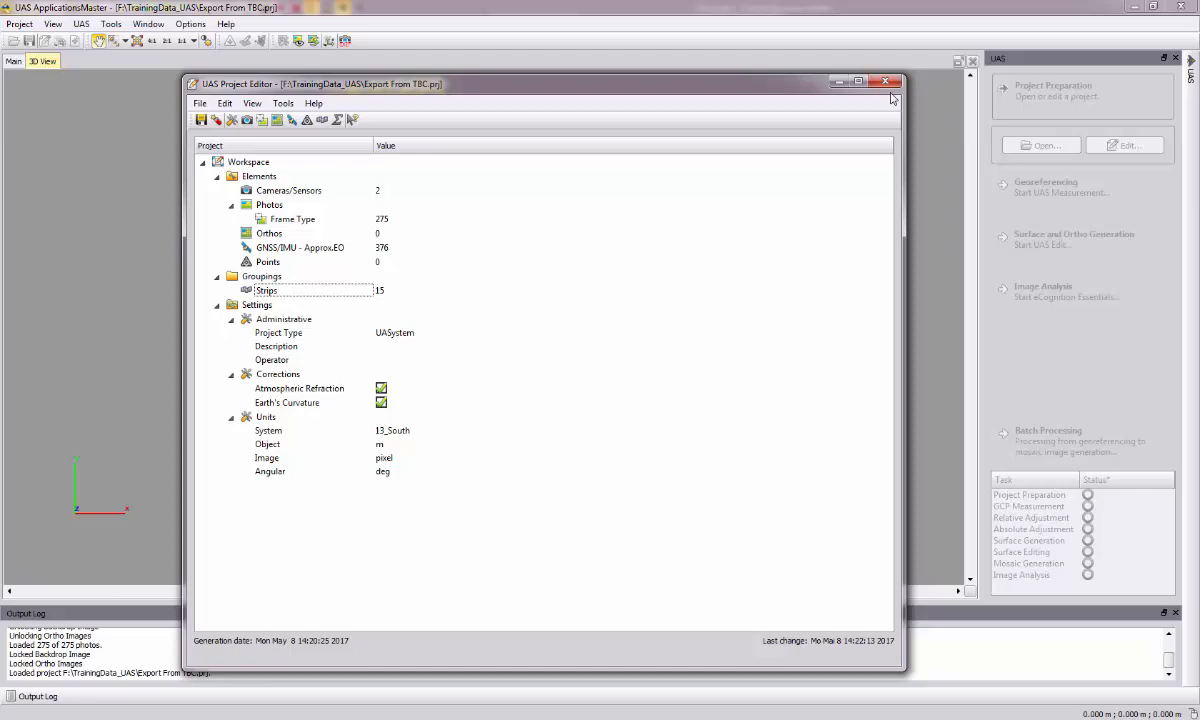
click(885, 81)
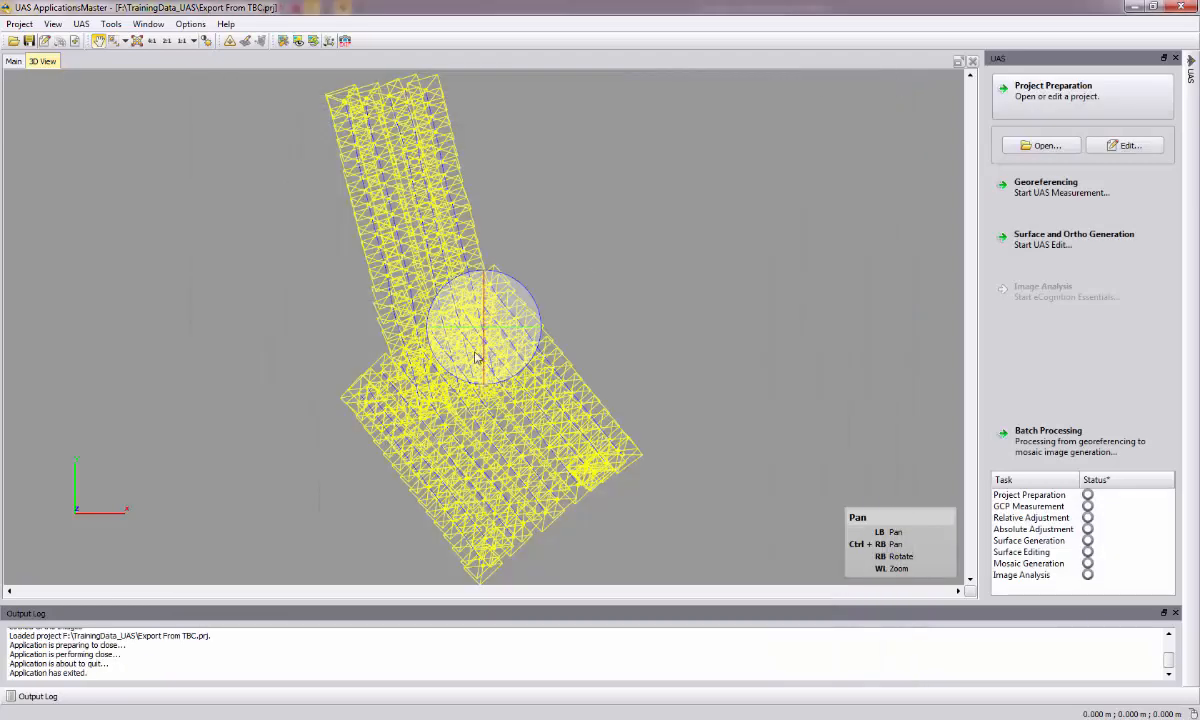